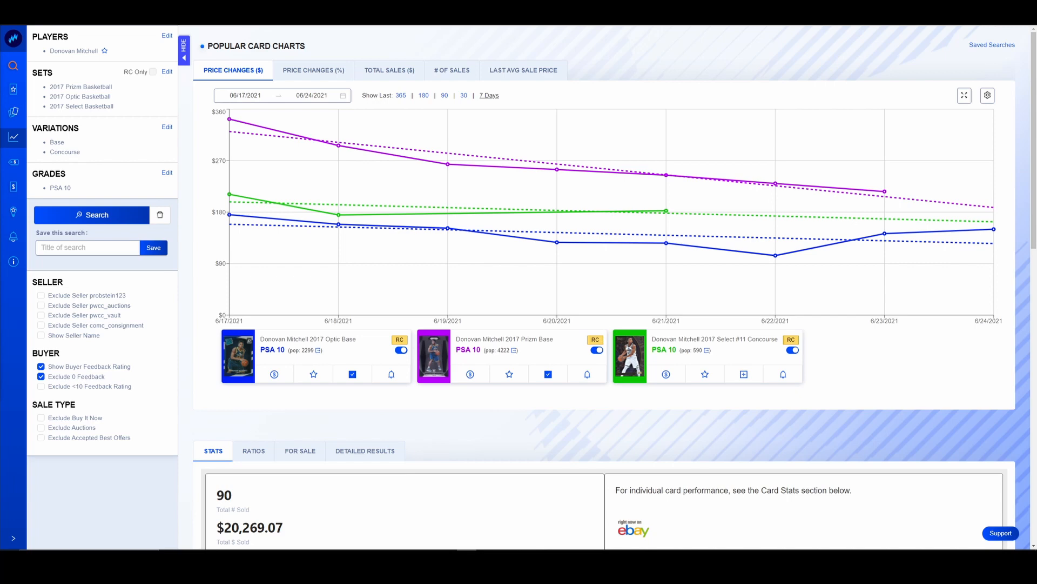
mouse_move(448, 163)
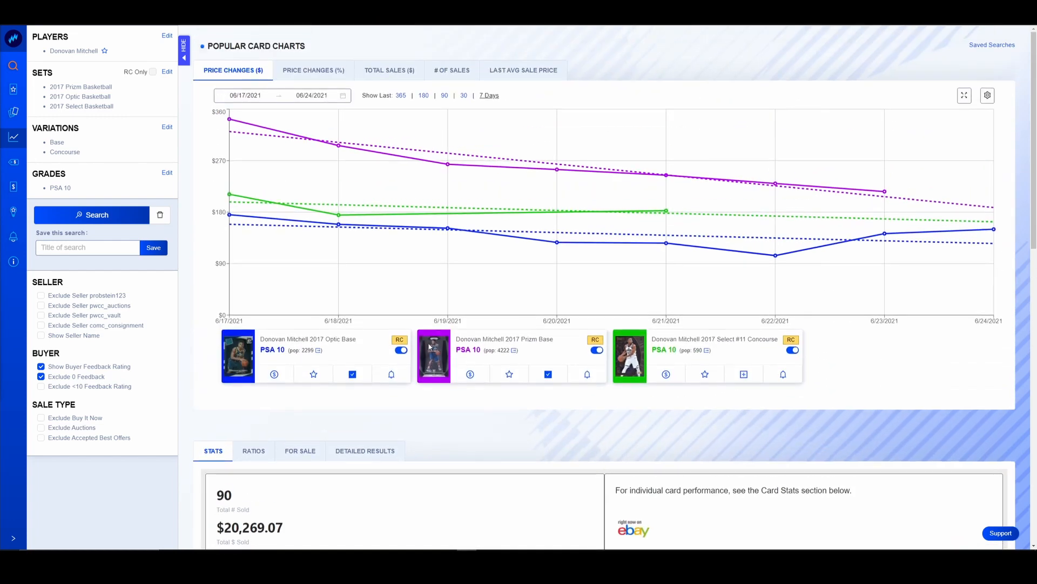
Scroll down through the card stats table for the three Donovan Mitchell PSA 10 cards.
scroll(down, 3)
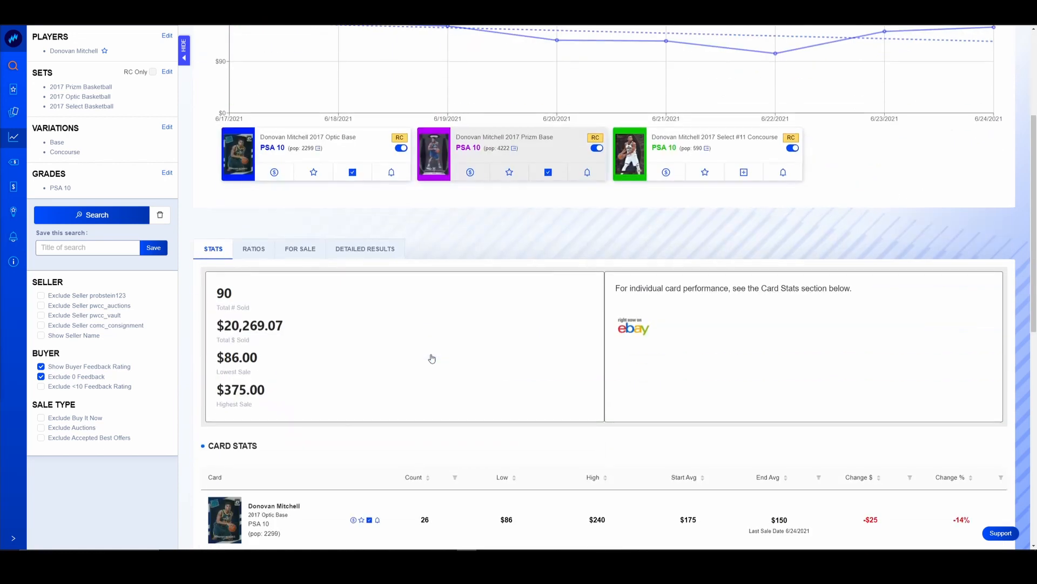
scroll(down, 3)
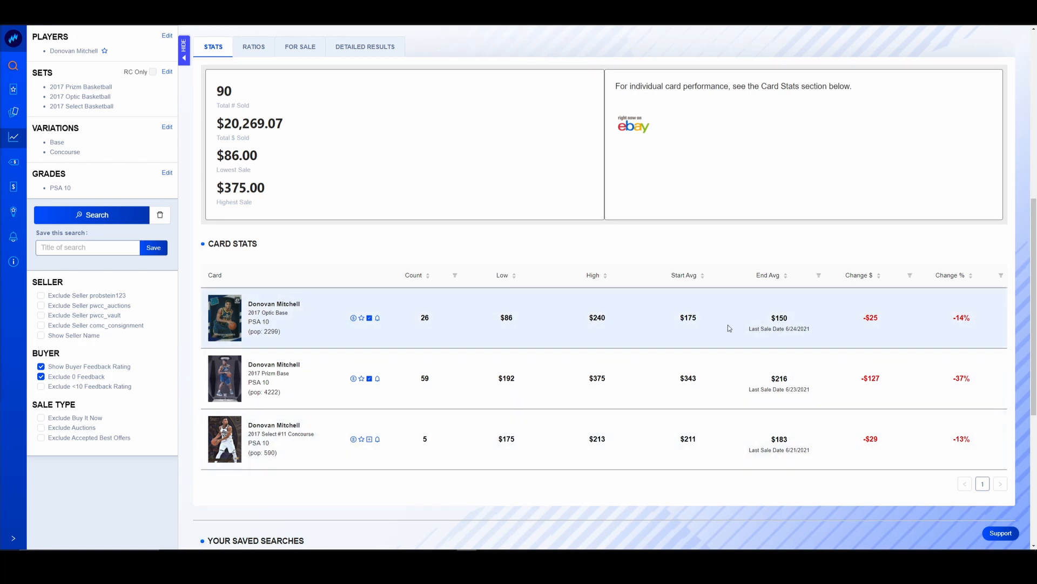
mouse_move(779, 378)
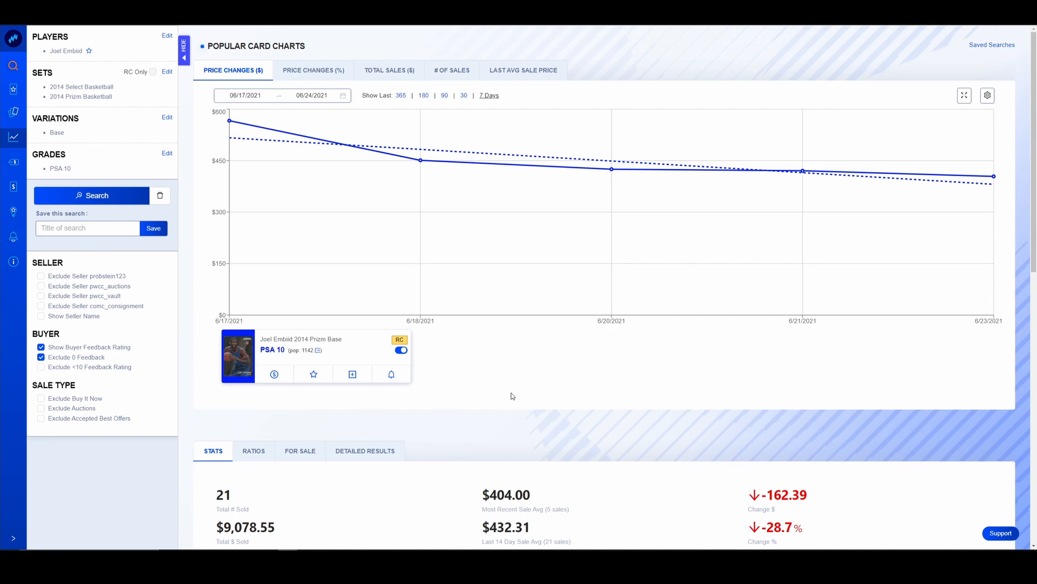
scroll(down, 3)
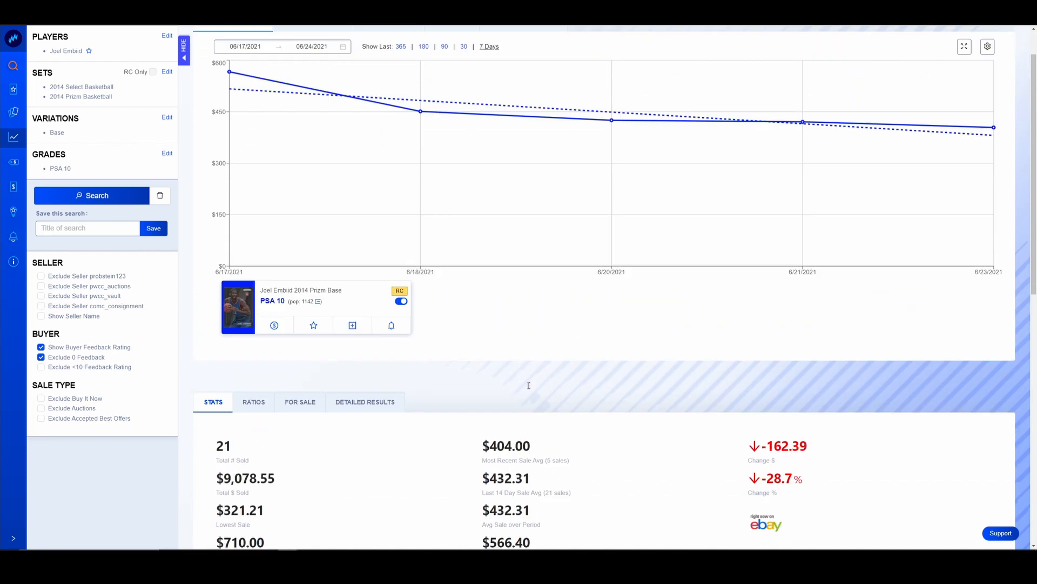
scroll(down, 3)
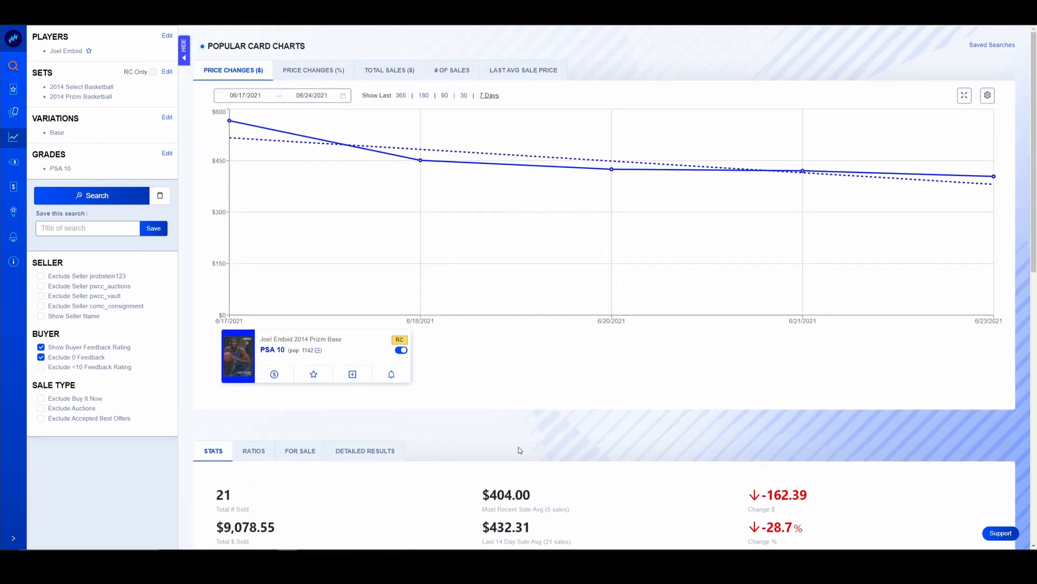
scroll(down, 3)
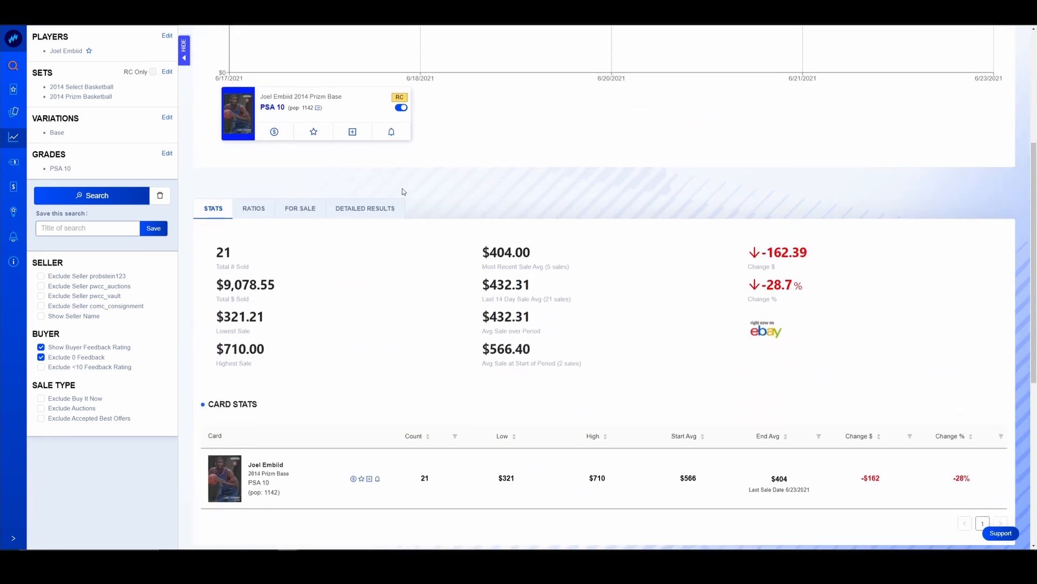
scroll(down, 3)
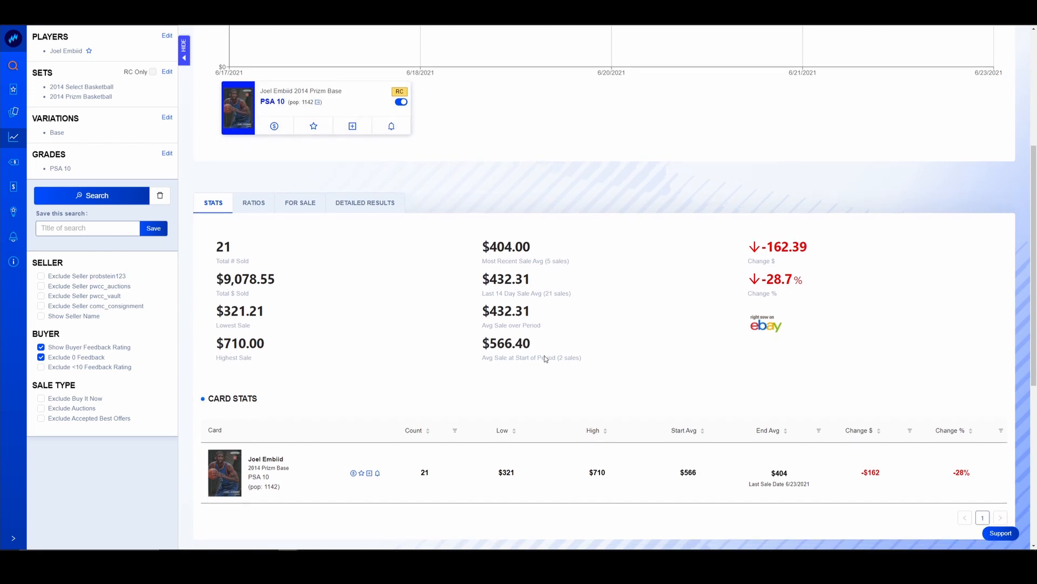
scroll(down, 3)
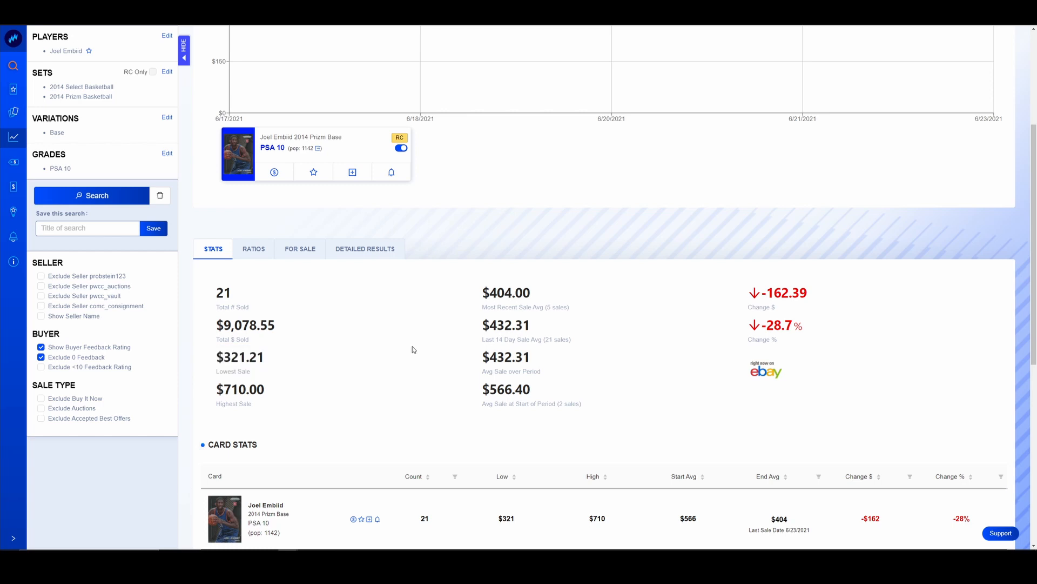
mouse_move(351, 344)
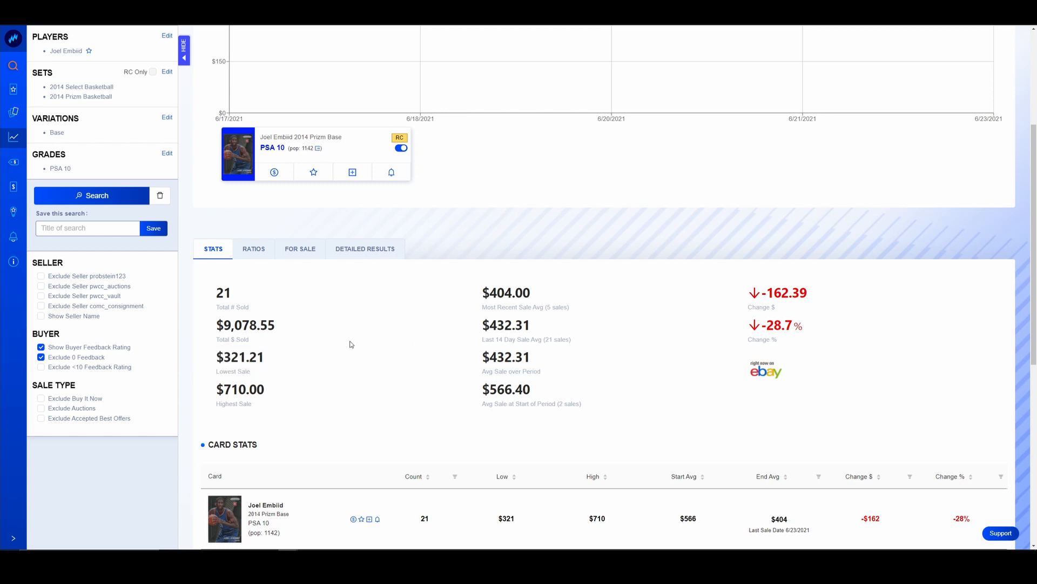
mouse_move(347, 342)
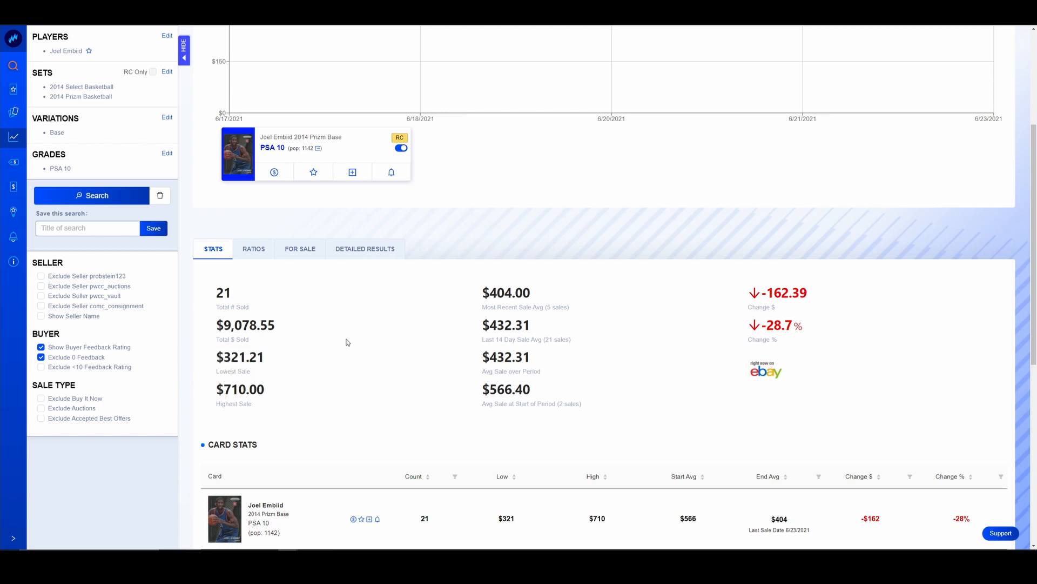
scroll(down, 3)
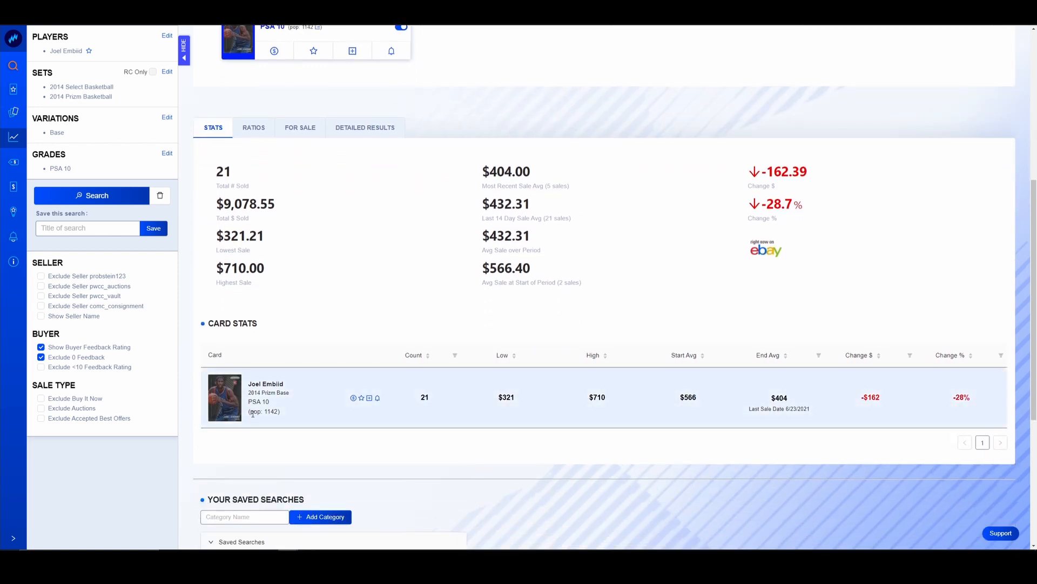
mouse_move(345, 332)
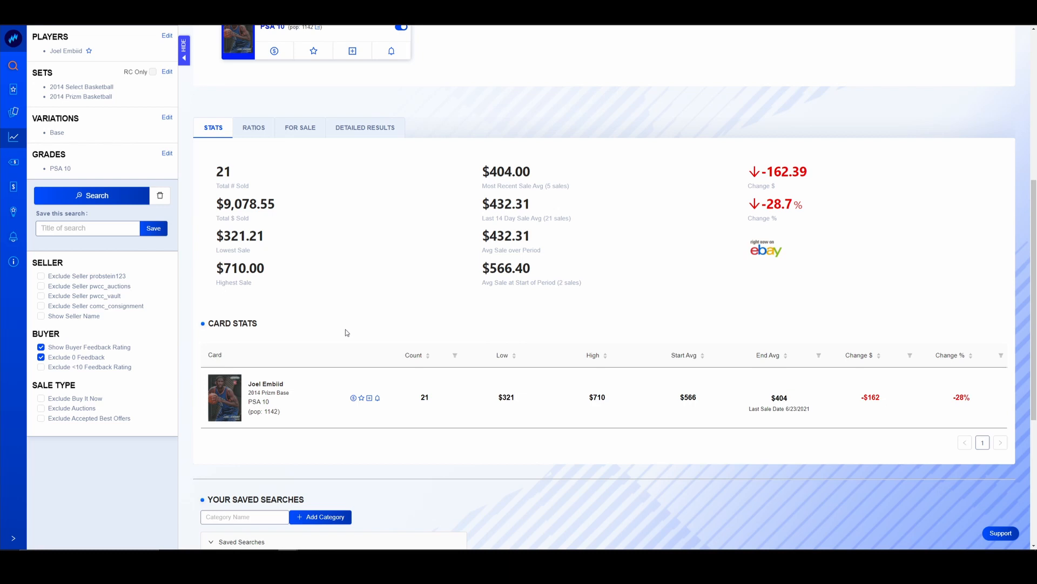
mouse_move(217, 396)
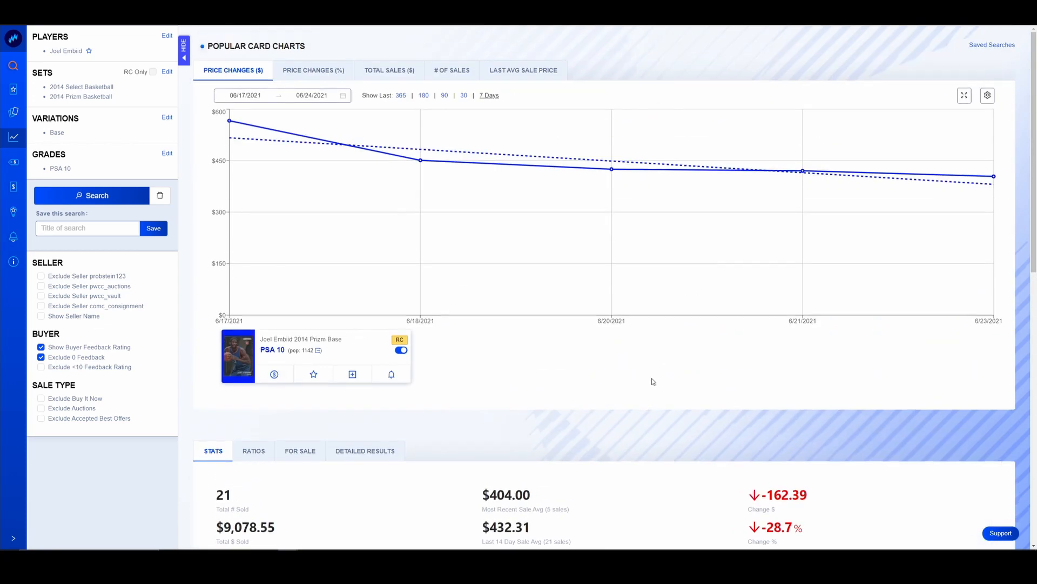
Scroll past Embiid's stats and load the Ben Simmons 2016 Optic/Prizm PSA 10 chart.
scroll(down, 3)
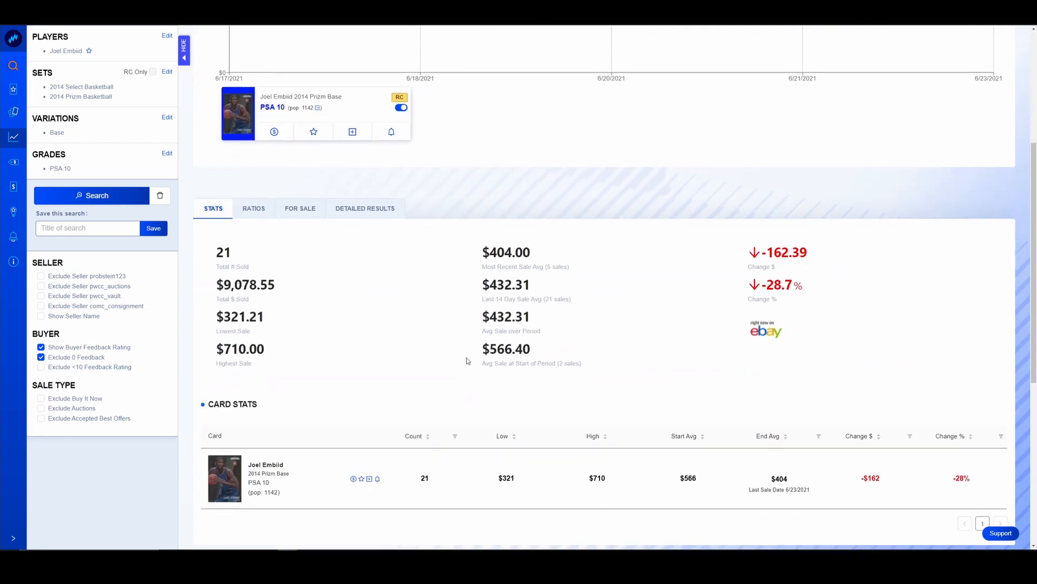
double_click(779, 478)
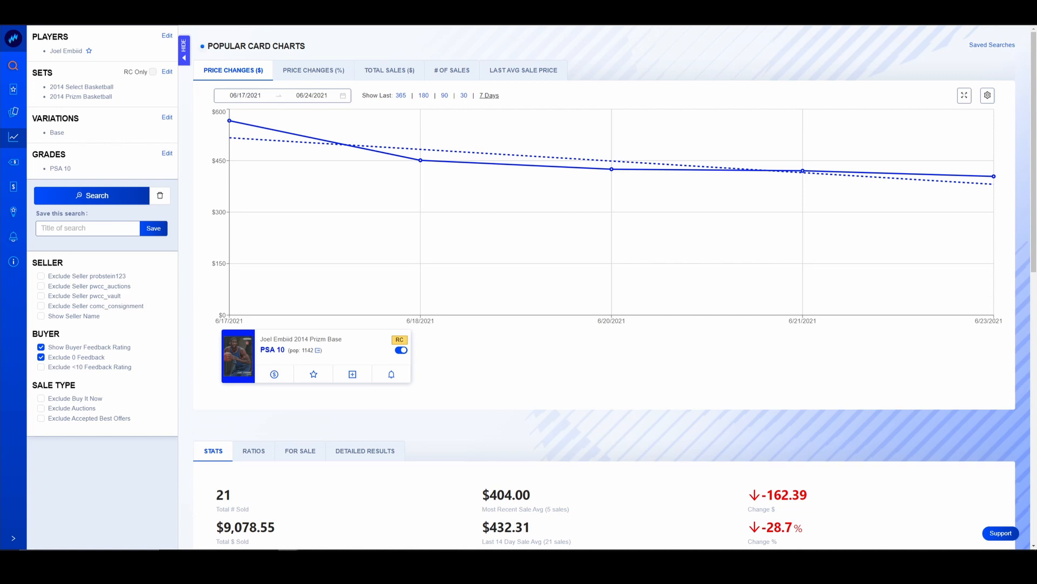
scroll(down, 3)
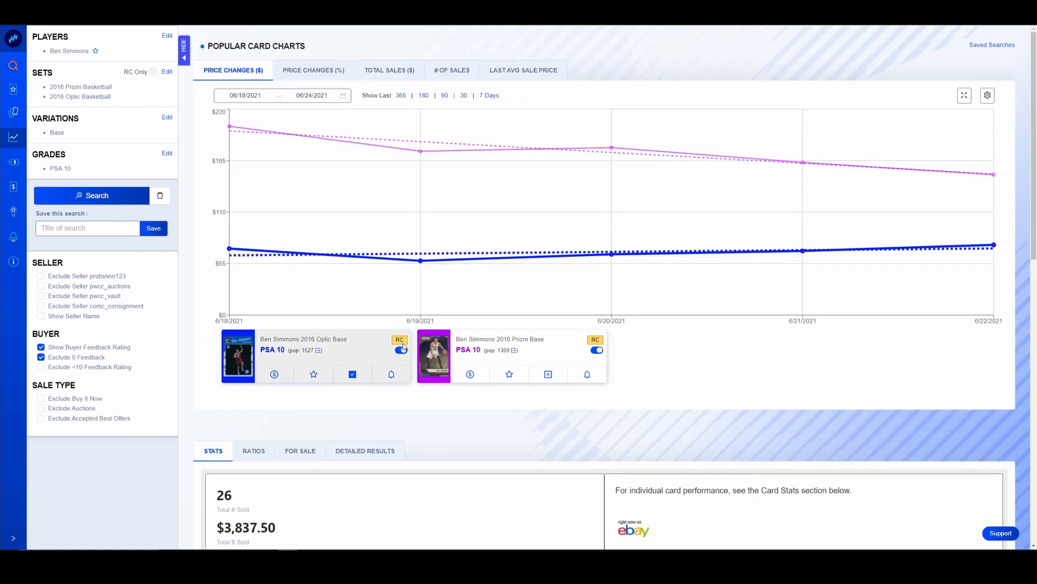
View the enlarged Ben Simmons 2016 Optic Base card picture, then close it.
scroll(down, 3)
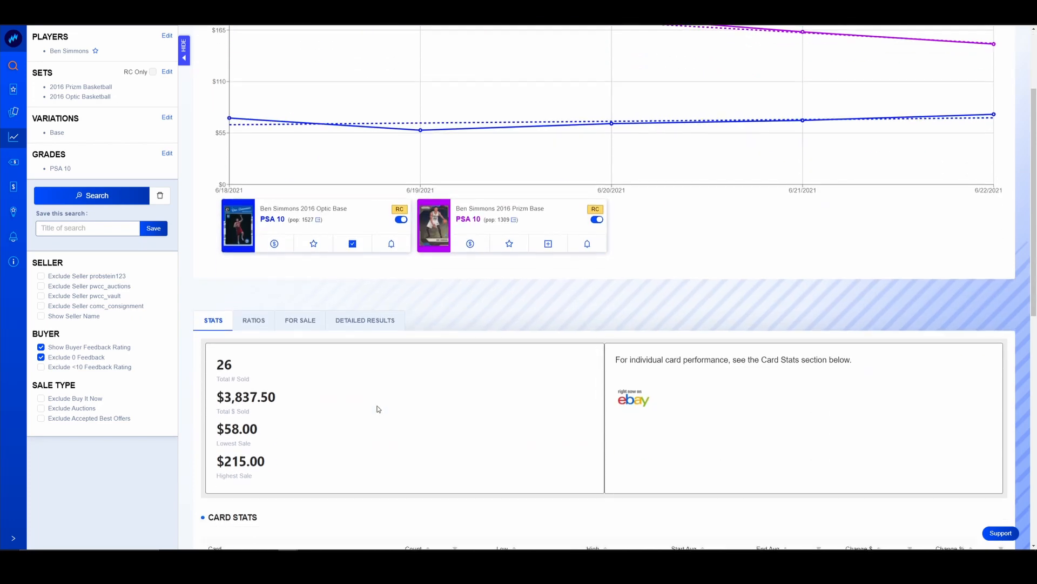
scroll(down, 3)
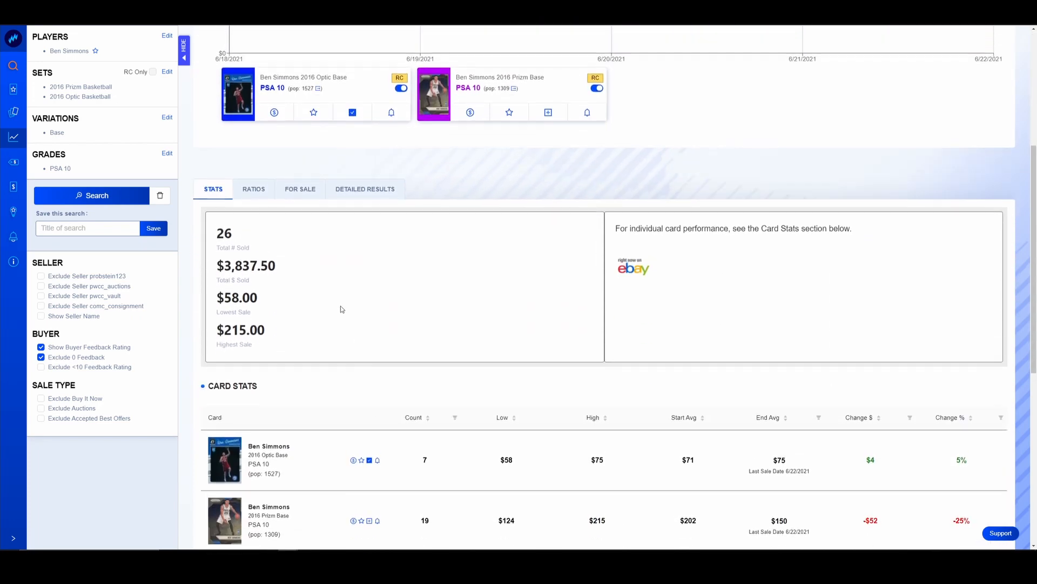
click(238, 93)
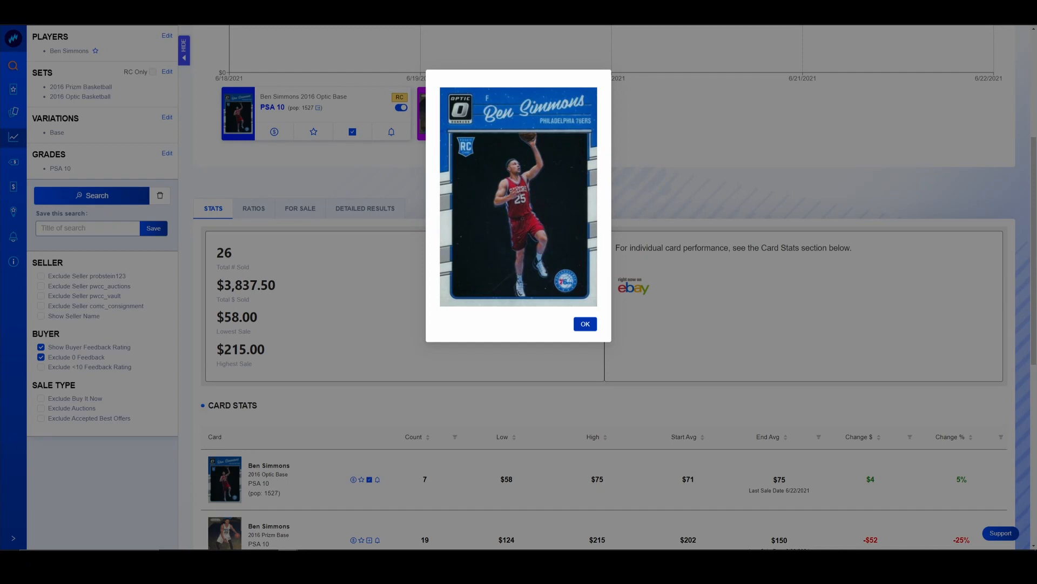
mouse_move(356, 441)
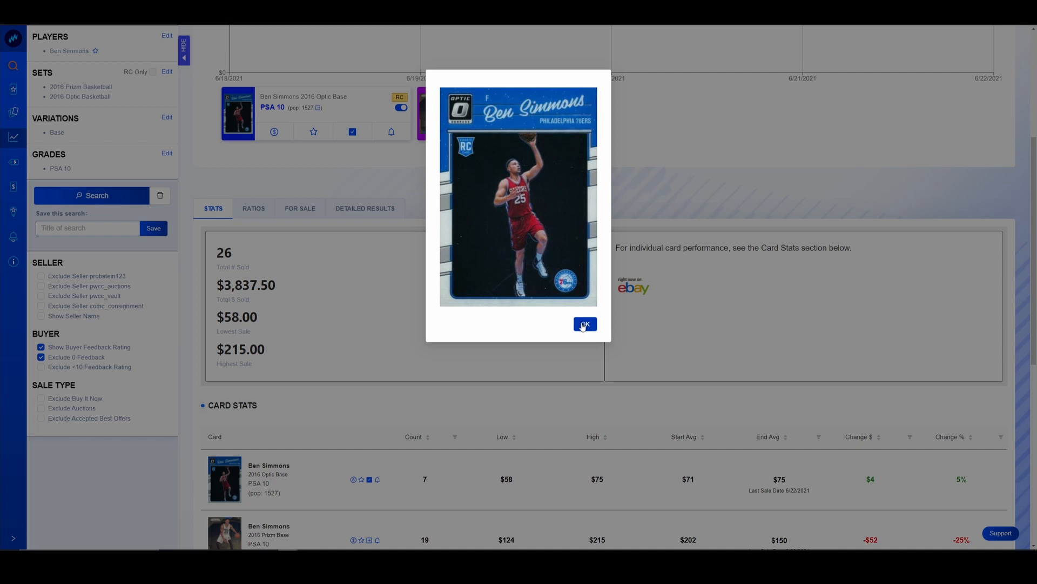
click(584, 323)
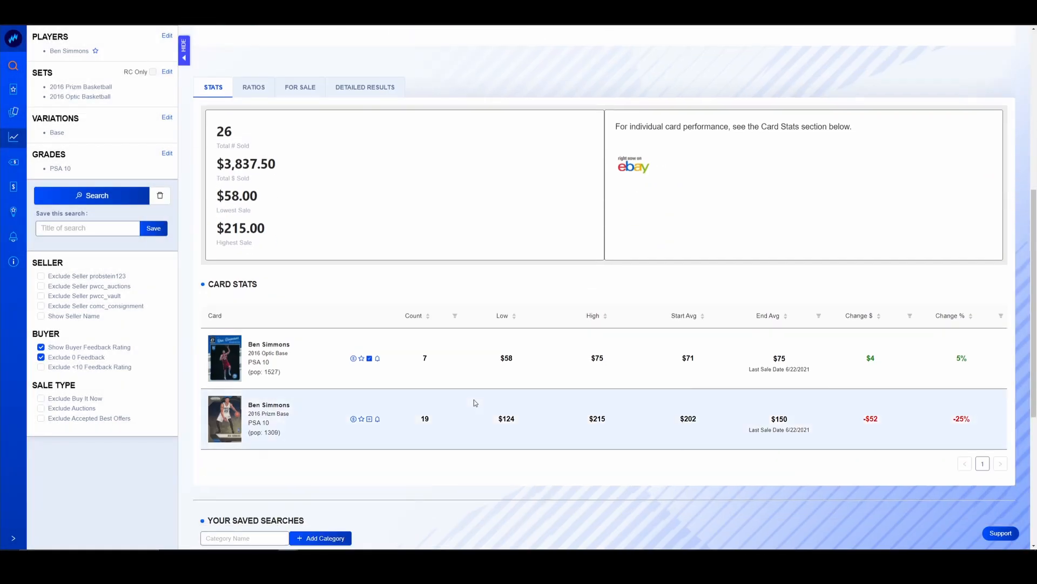
scroll(down, 3)
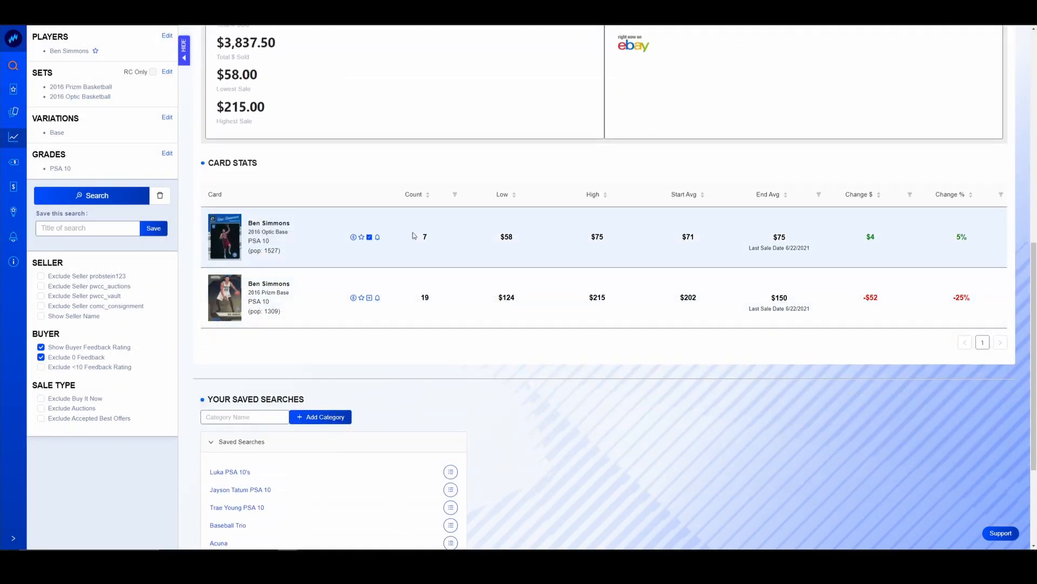
mouse_move(779, 236)
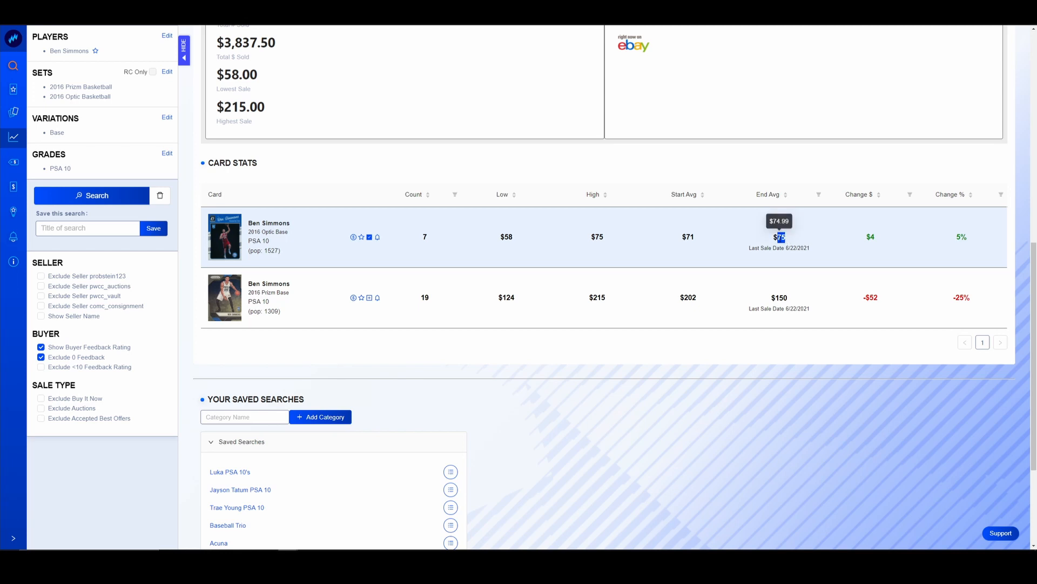
mouse_move(382, 245)
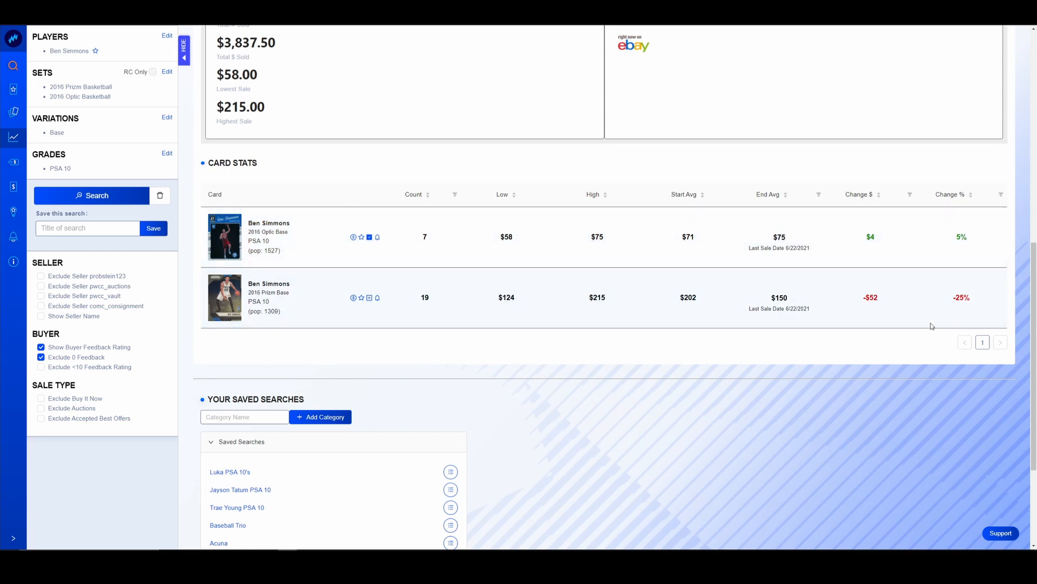
mouse_move(684, 339)
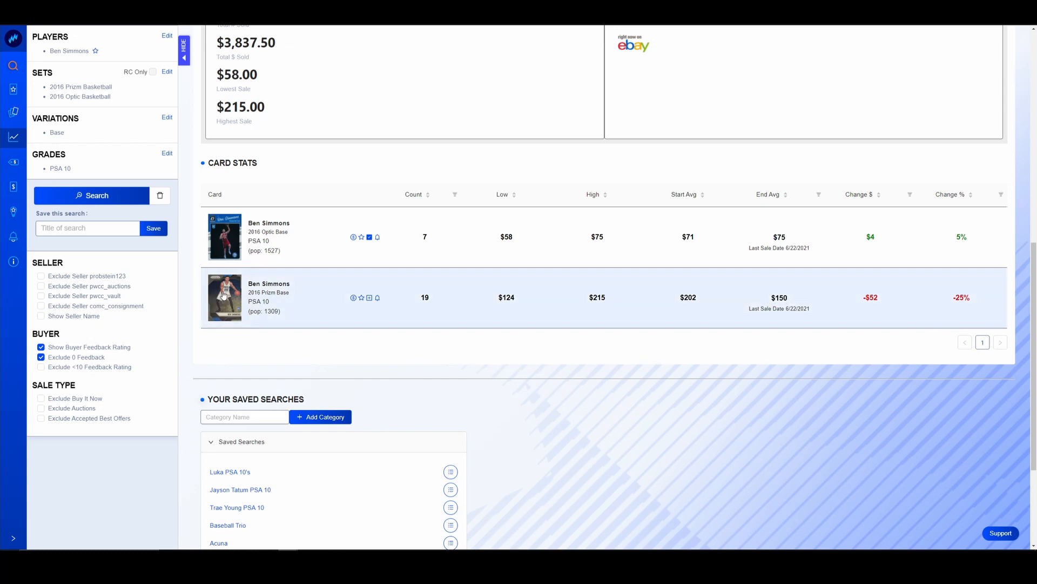
View the enlarged Ben Simmons 2016 Prizm Base card picture, then close it.
click(225, 298)
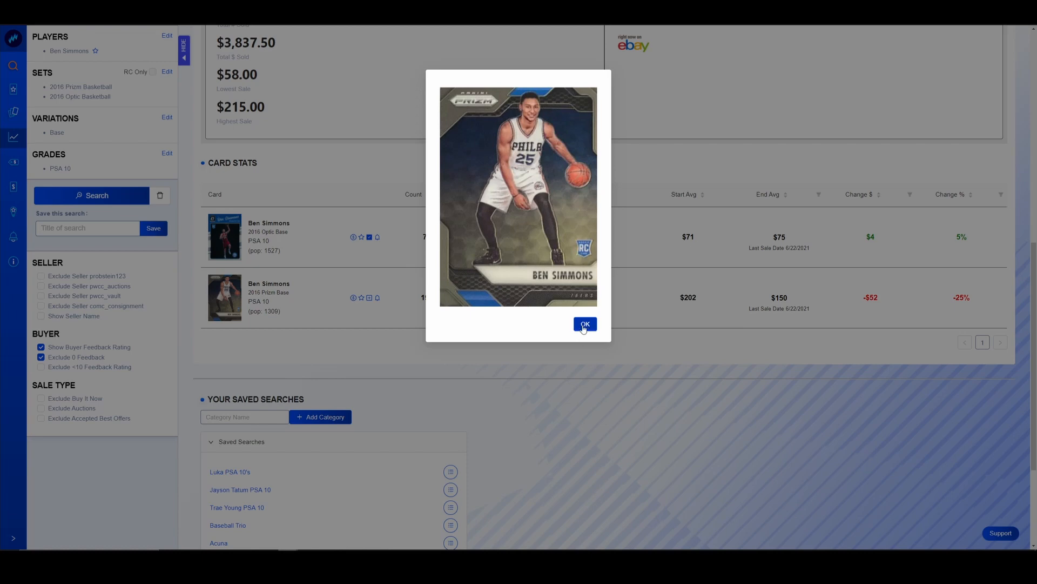
click(584, 323)
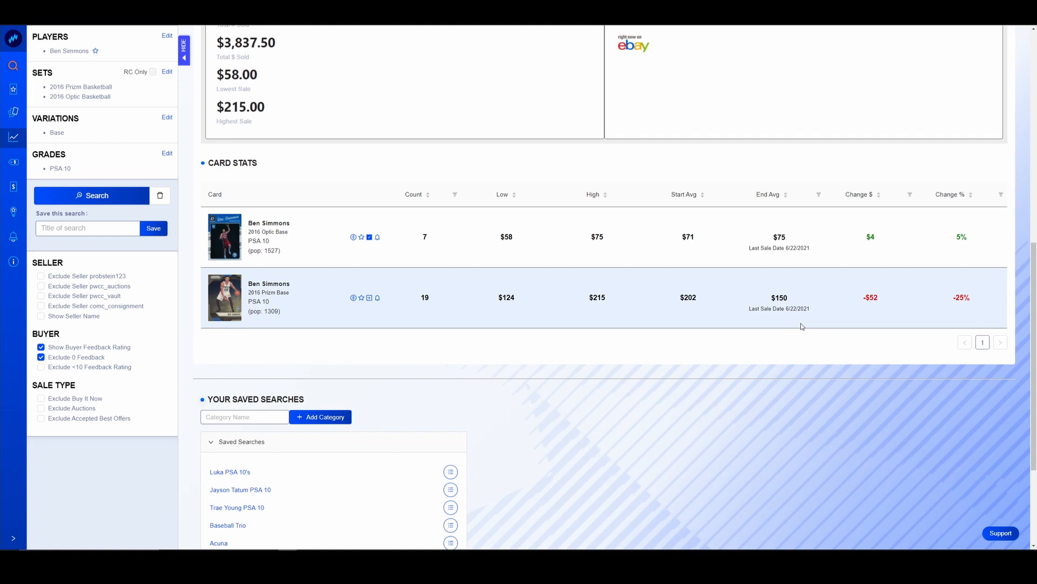
mouse_move(235, 310)
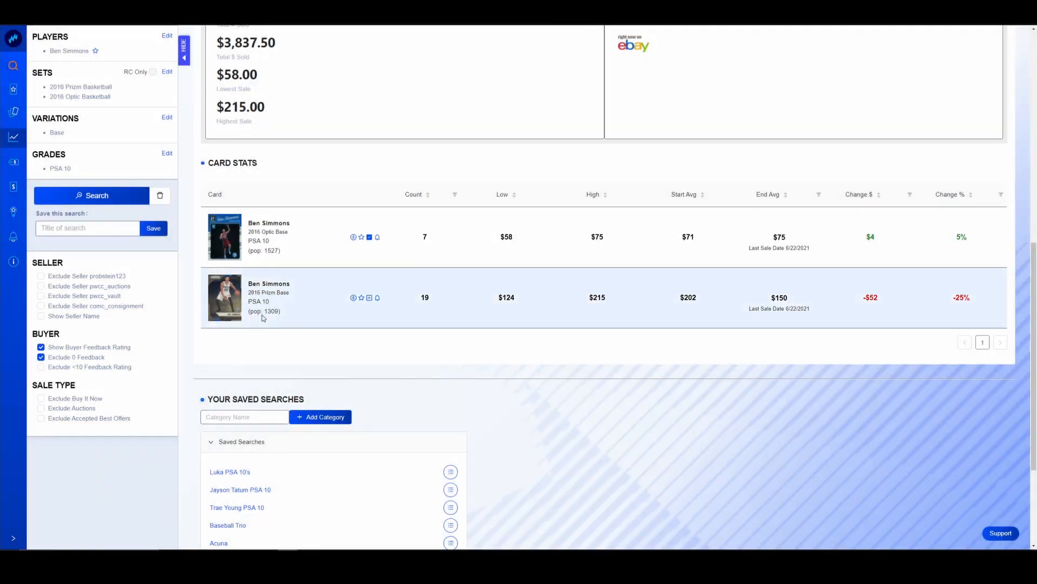
click(224, 297)
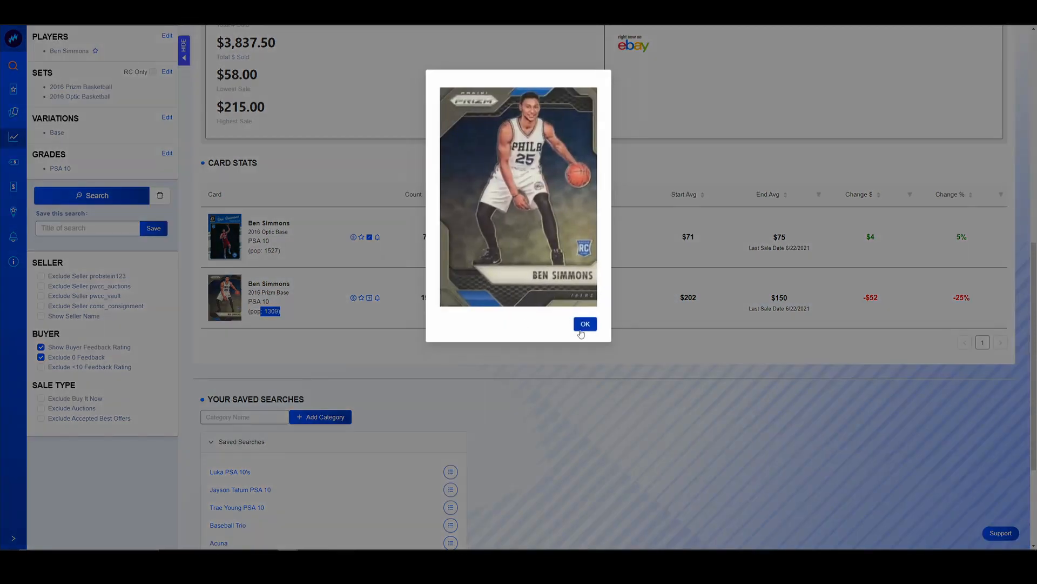
click(584, 324)
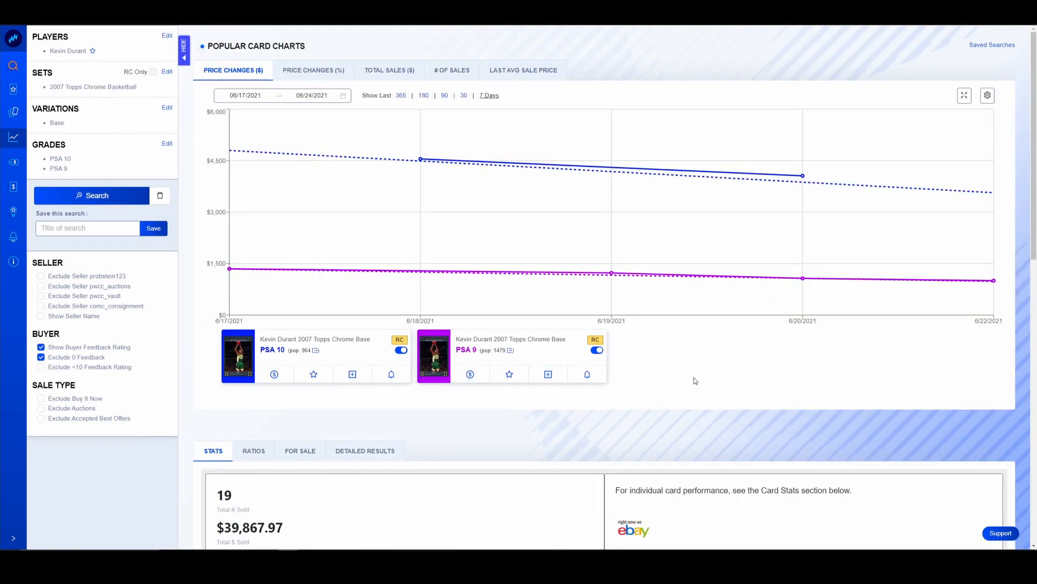
scroll(down, 3)
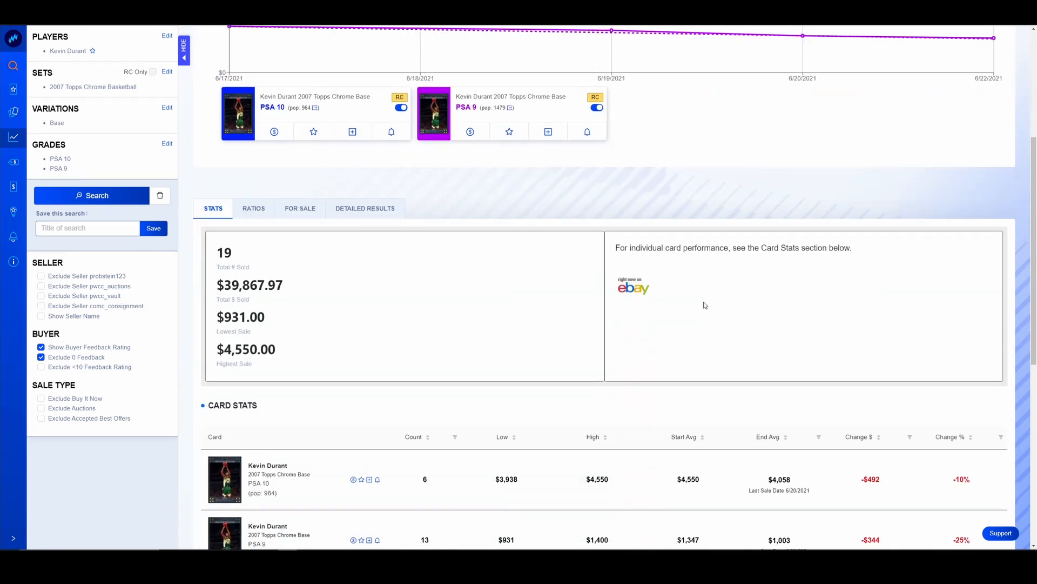
scroll(down, 3)
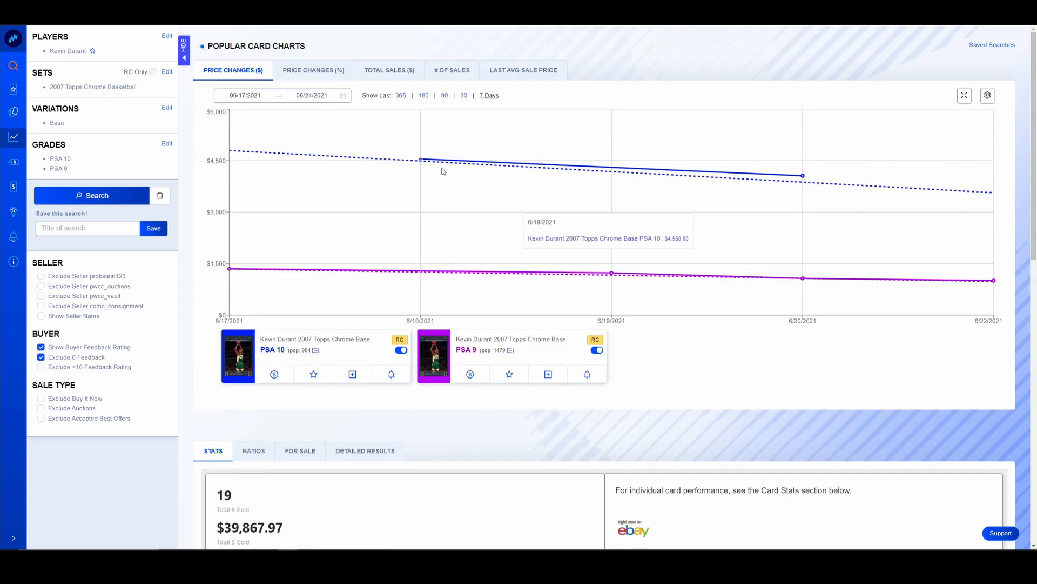
scroll(down, 3)
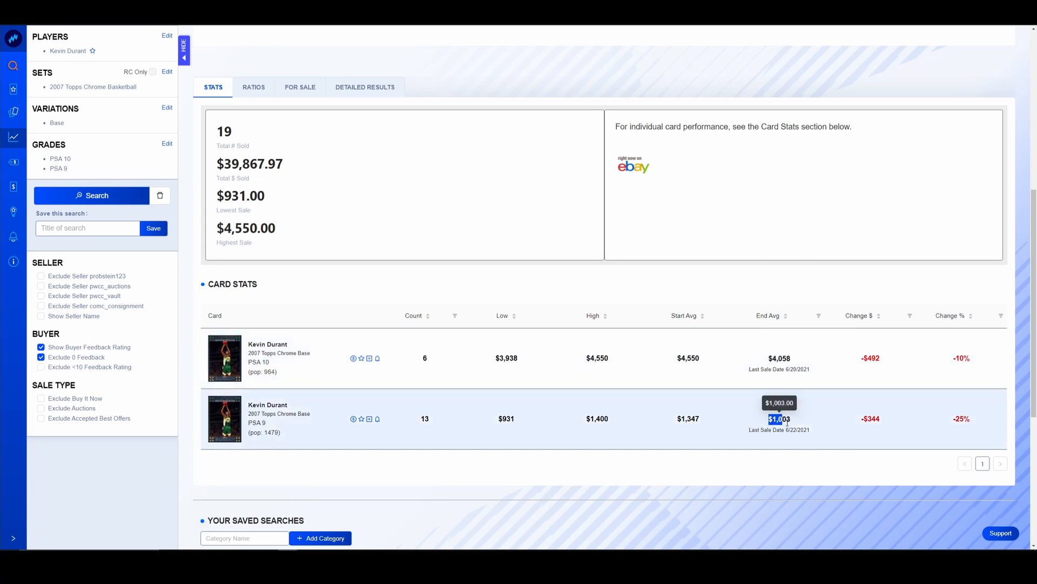
mouse_move(899, 464)
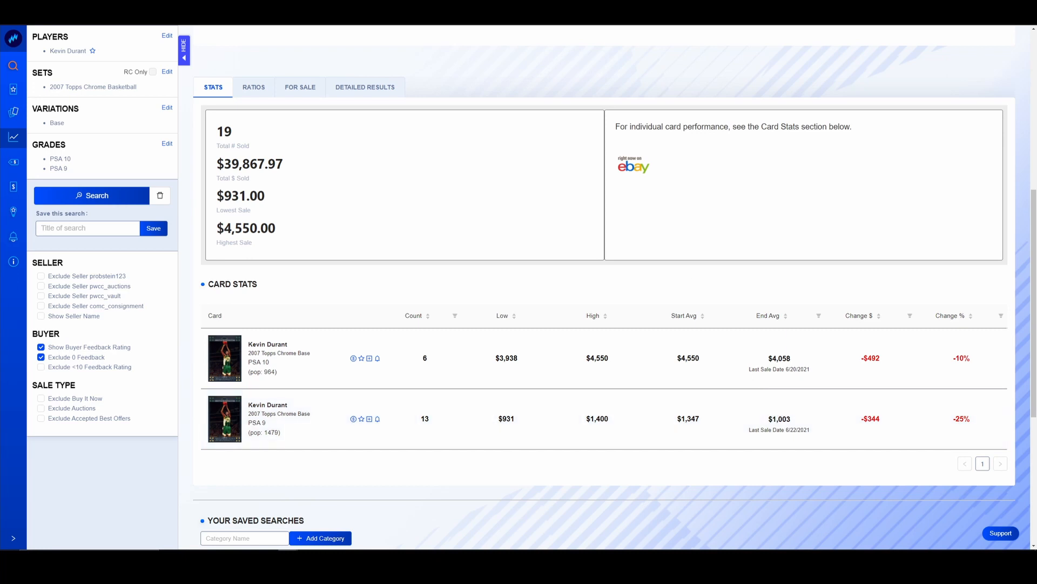
click(91, 195)
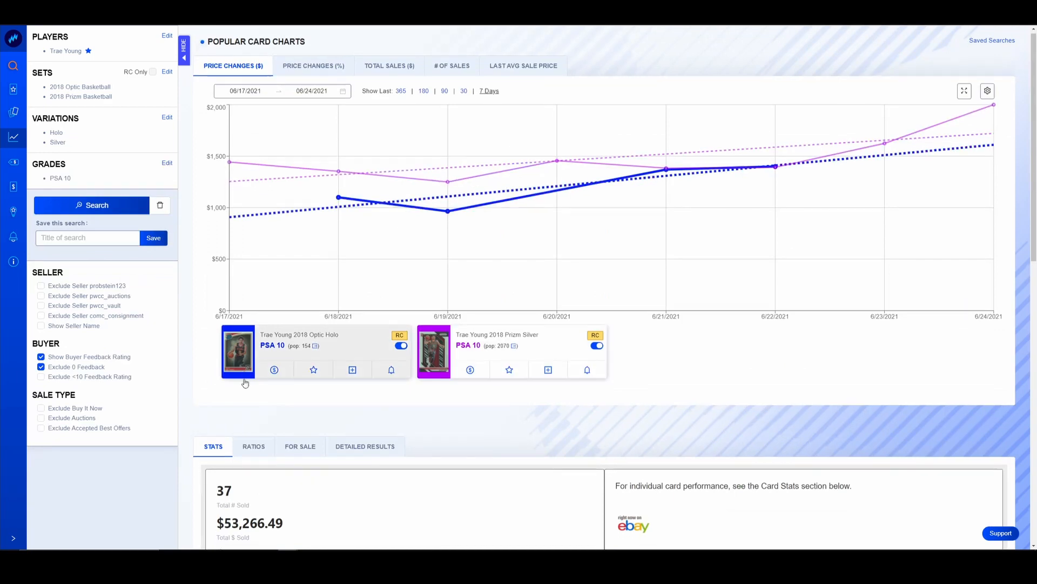
scroll(down, 3)
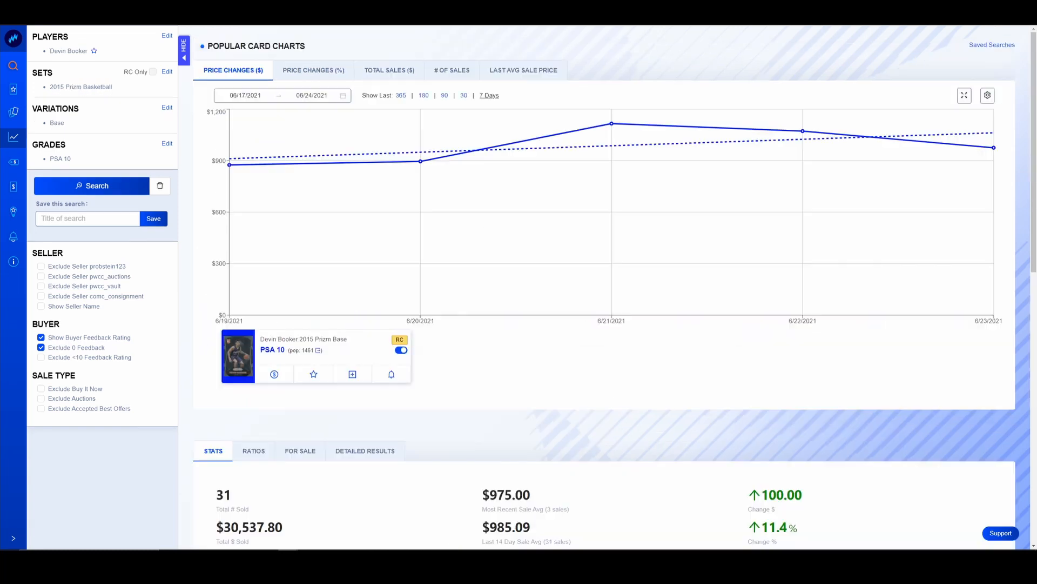
mouse_move(480, 386)
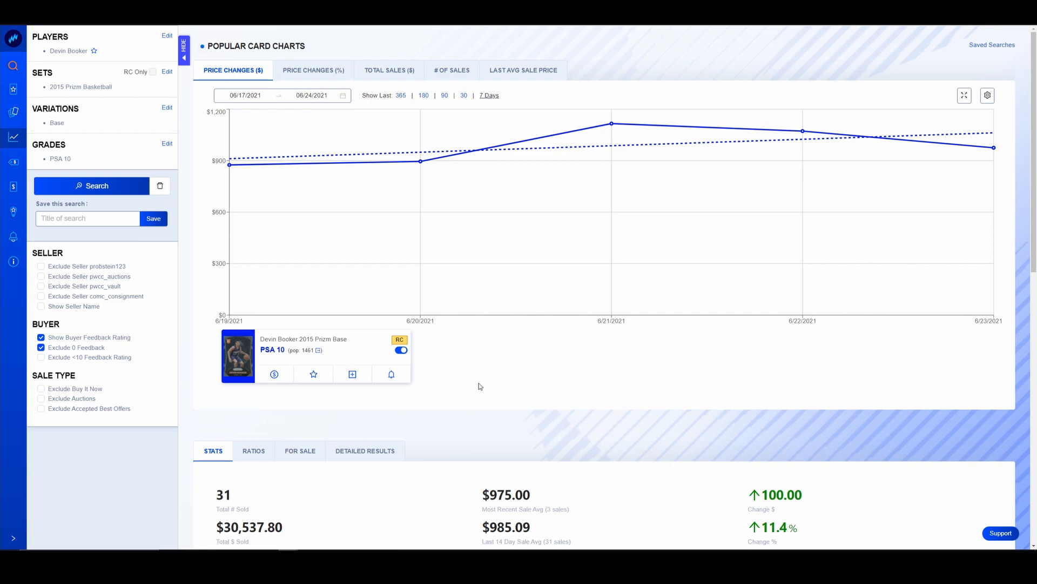
scroll(down, 3)
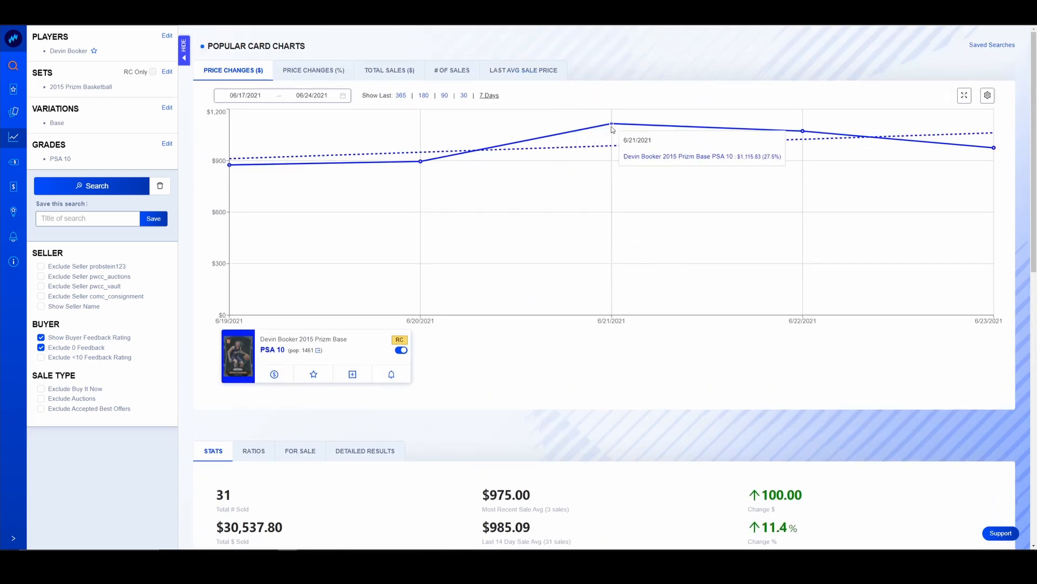
mouse_move(1003, 155)
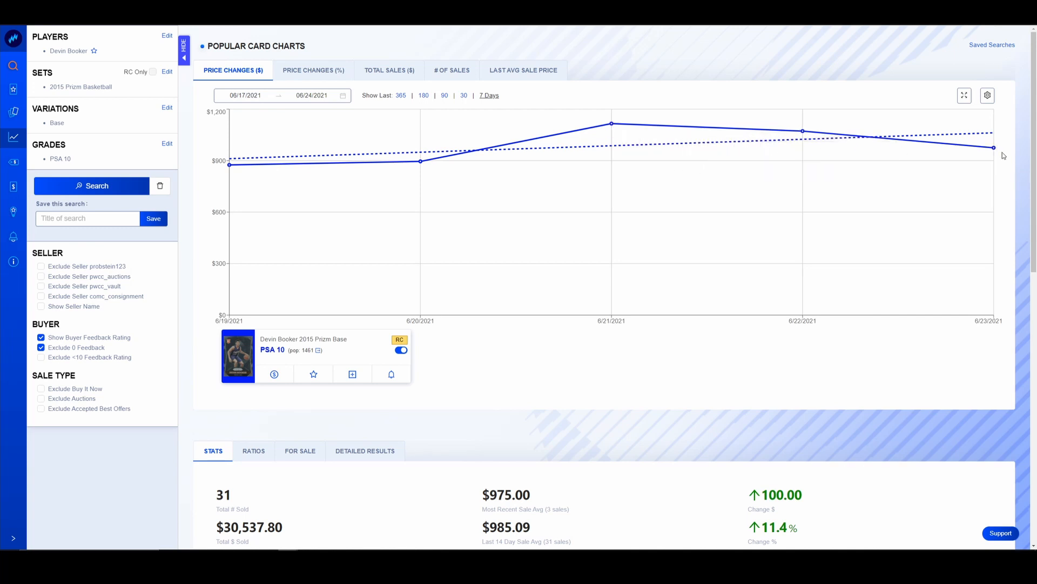
mouse_move(993, 147)
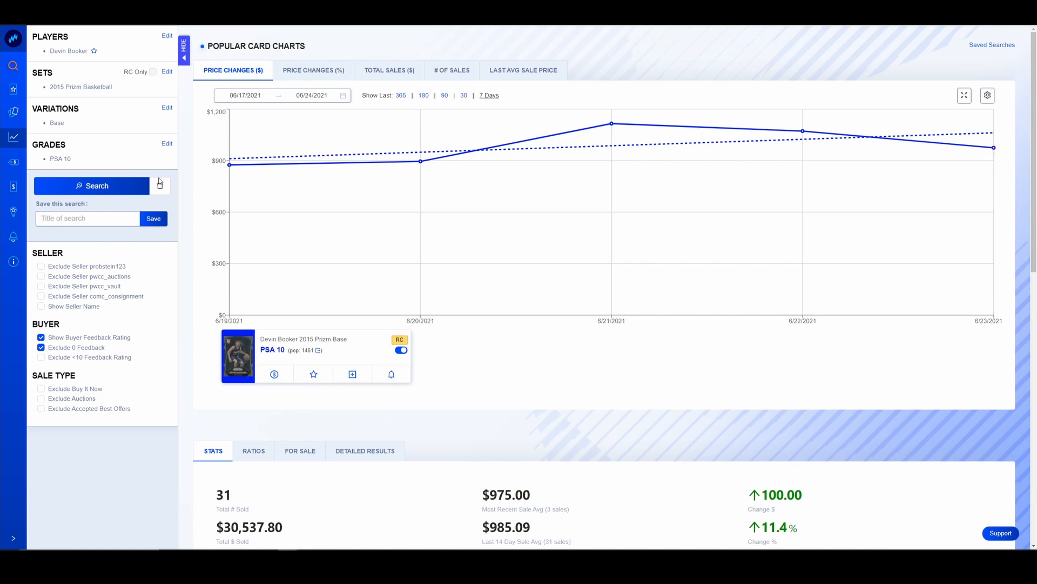
click(238, 356)
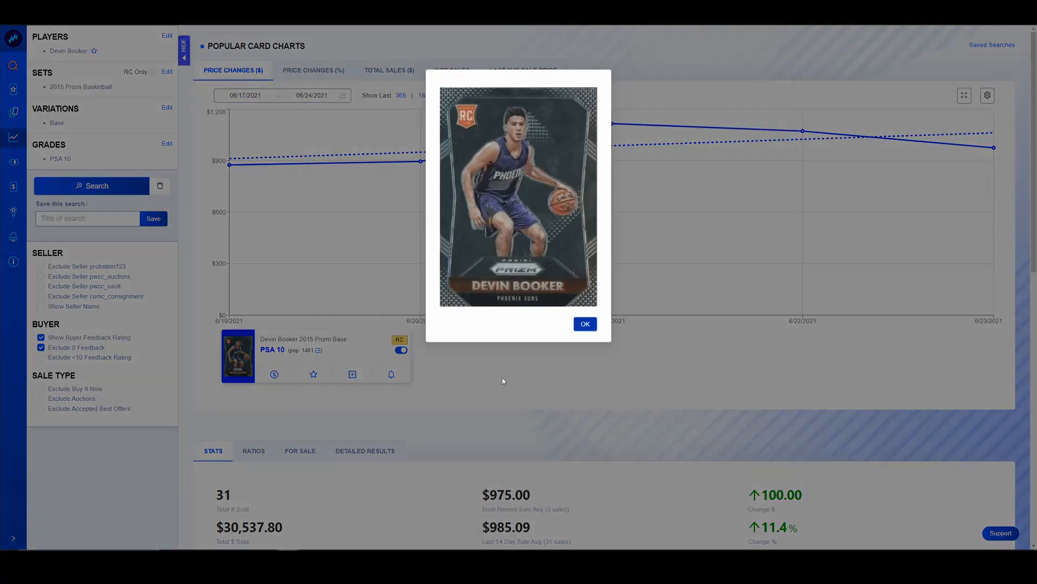
click(585, 323)
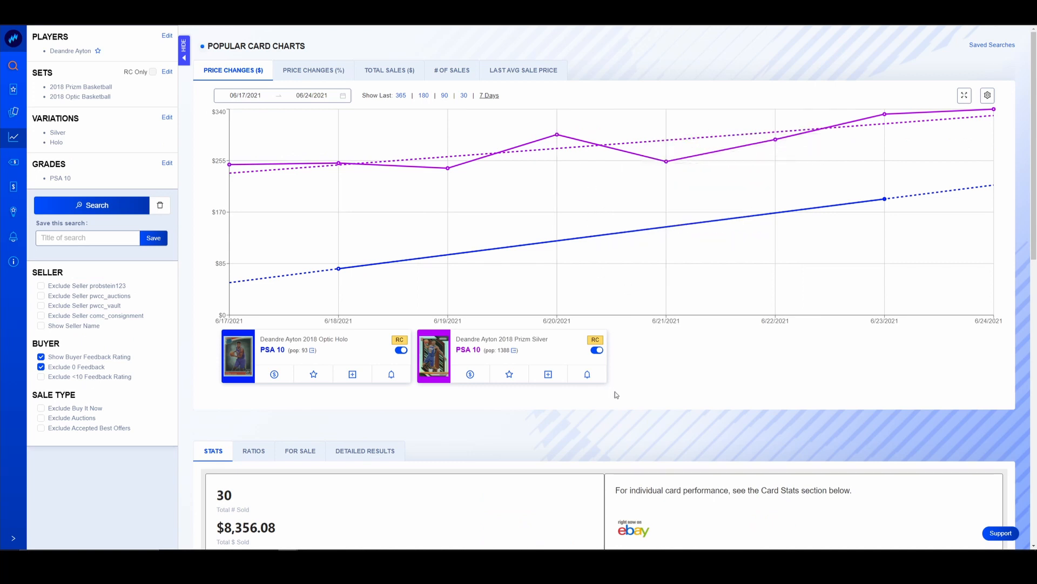
mouse_move(633, 369)
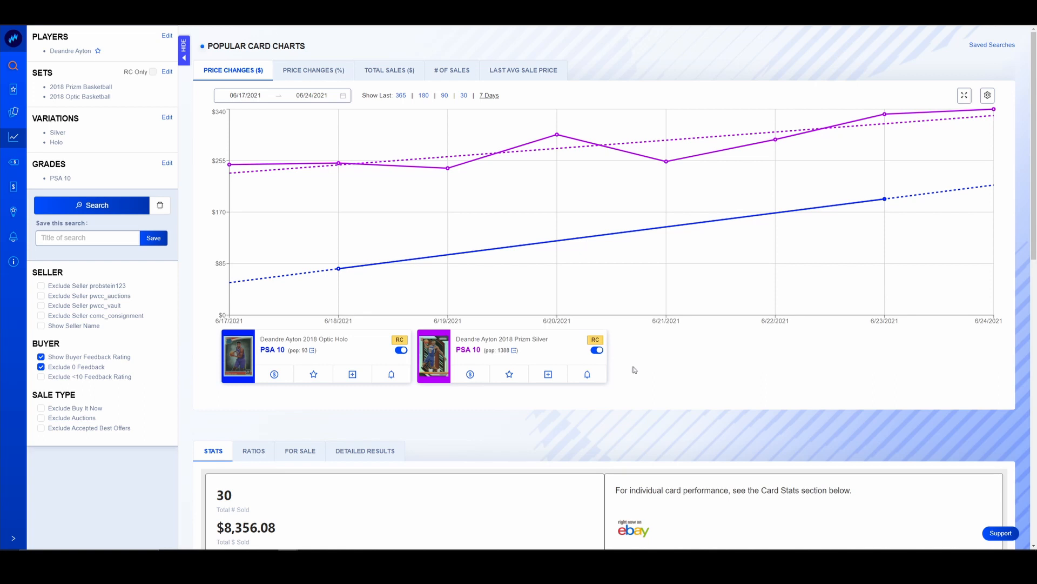
scroll(down, 3)
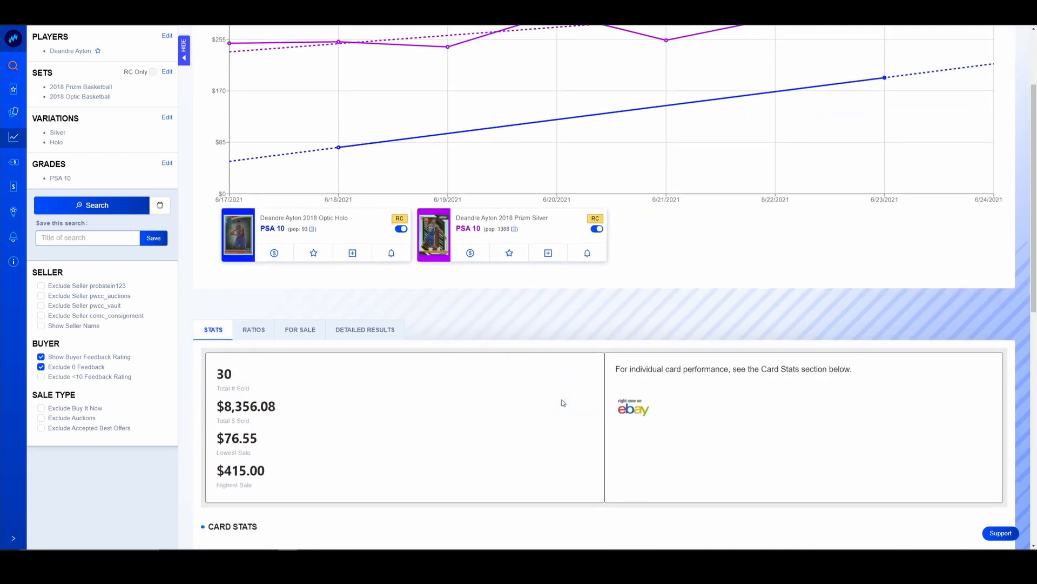
scroll(down, 3)
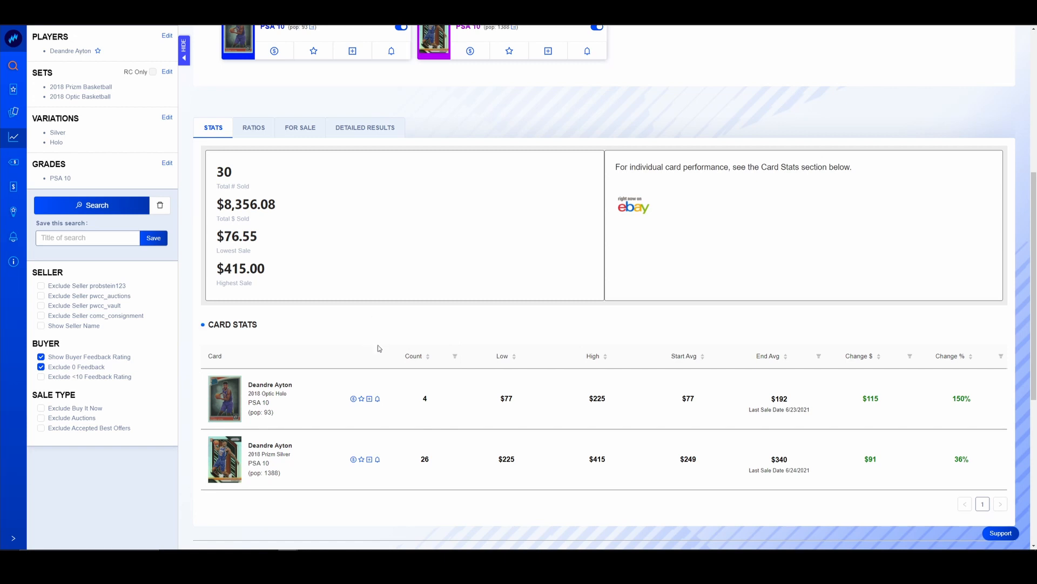
scroll(down, 3)
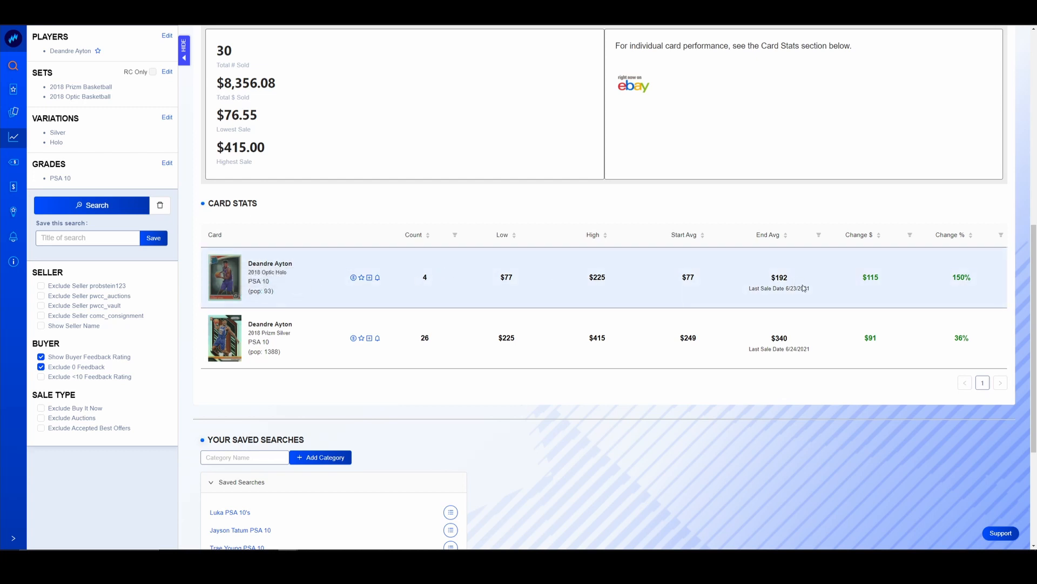
double_click(688, 277)
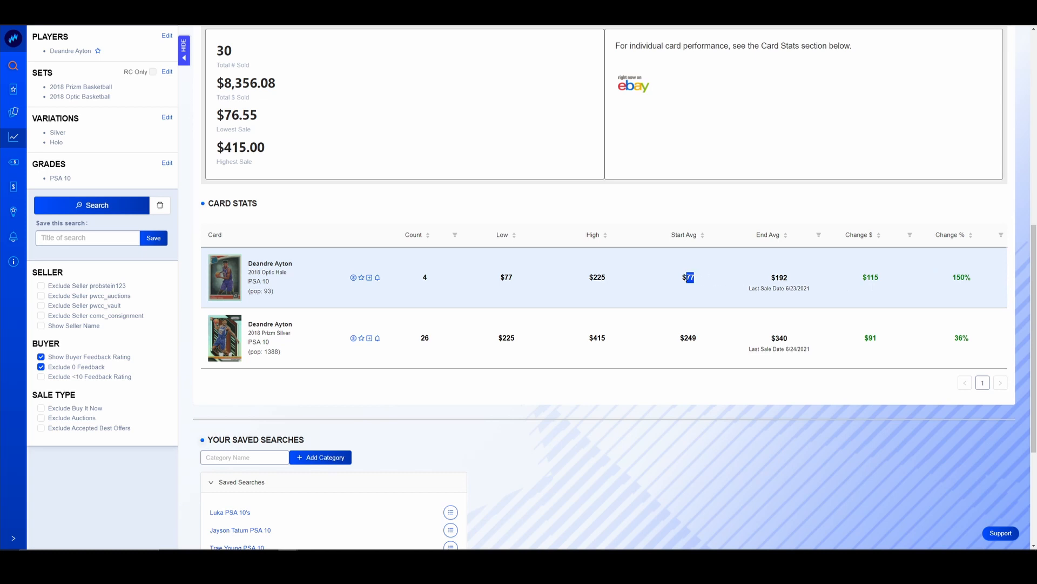
double_click(688, 277)
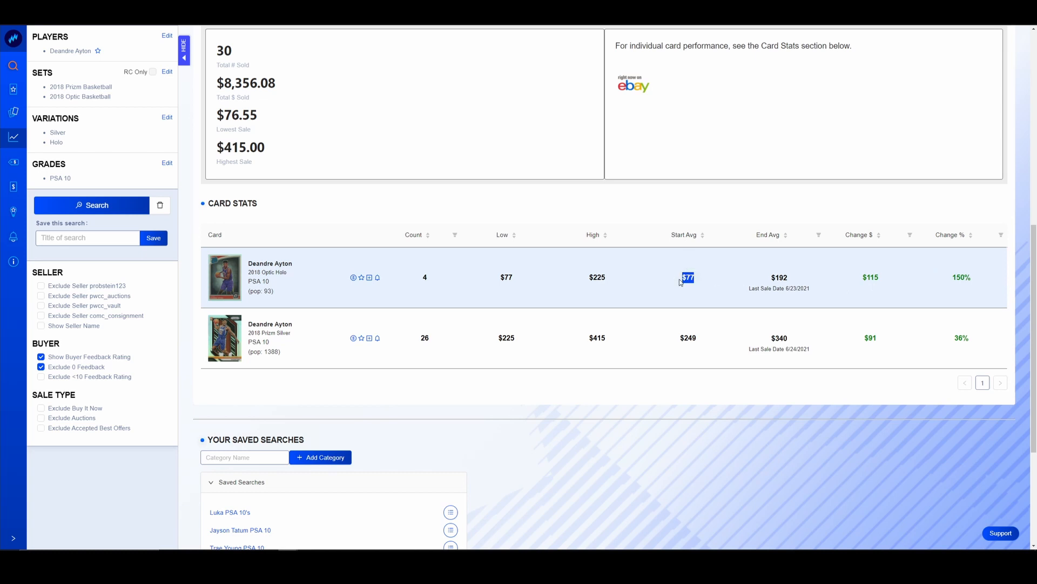
mouse_move(761, 277)
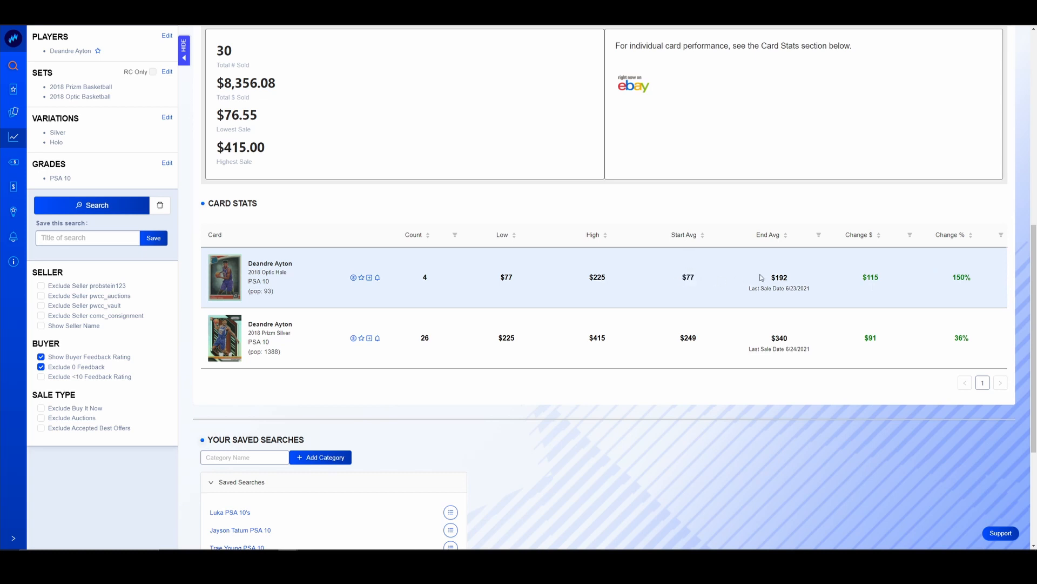
mouse_move(676, 269)
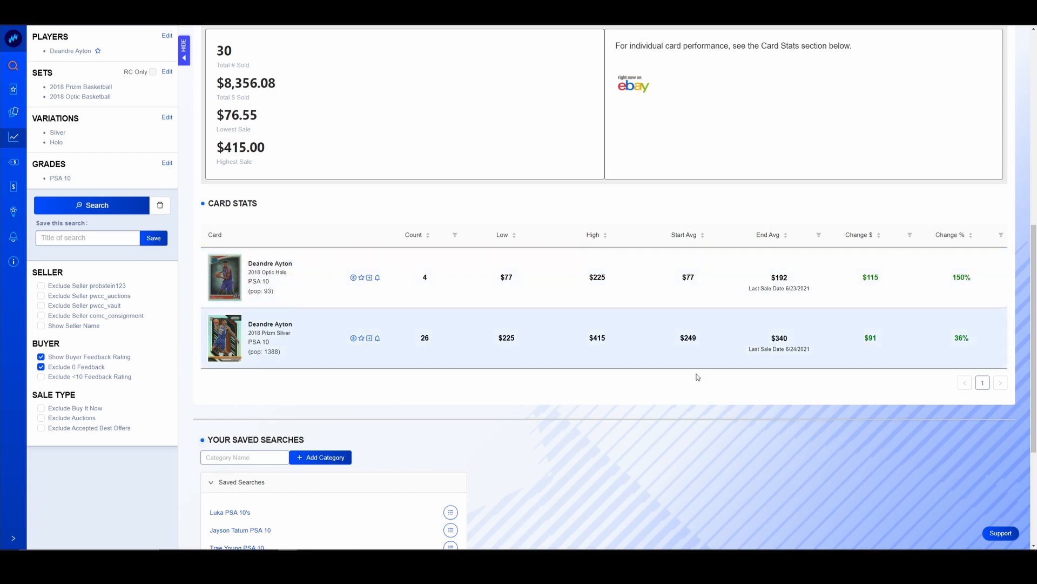
double_click(961, 337)
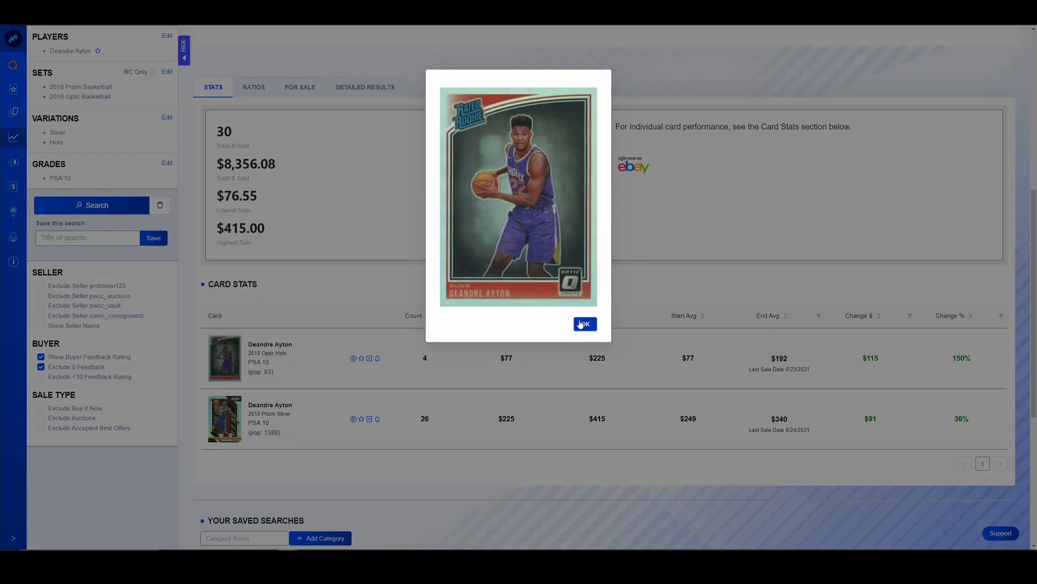
click(584, 323)
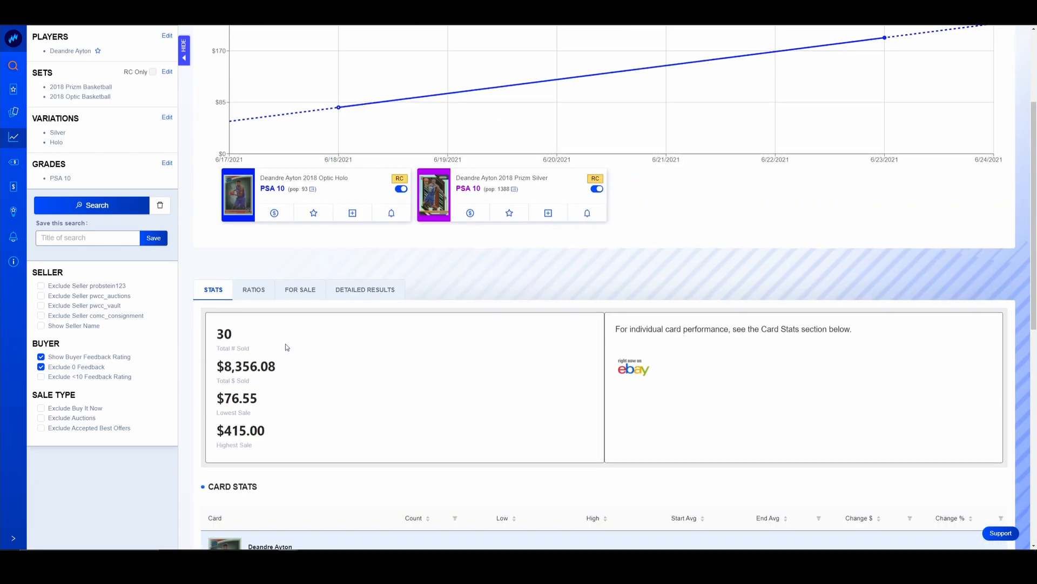
scroll(down, 3)
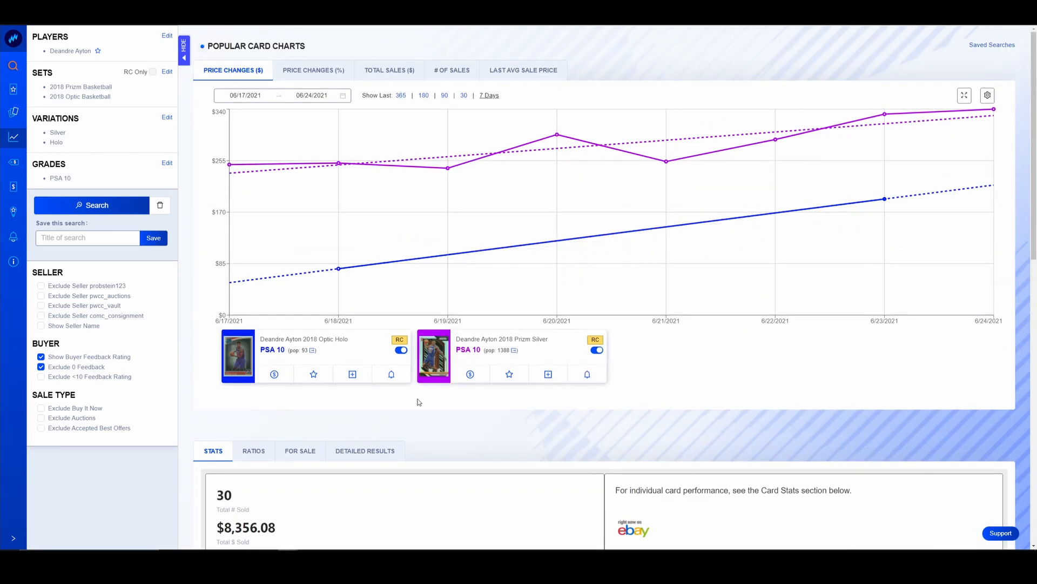
Scroll down to the Card Stats for Chris Paul's 2005 Topps Chrome PSA 10 and PSA 9.
scroll(down, 3)
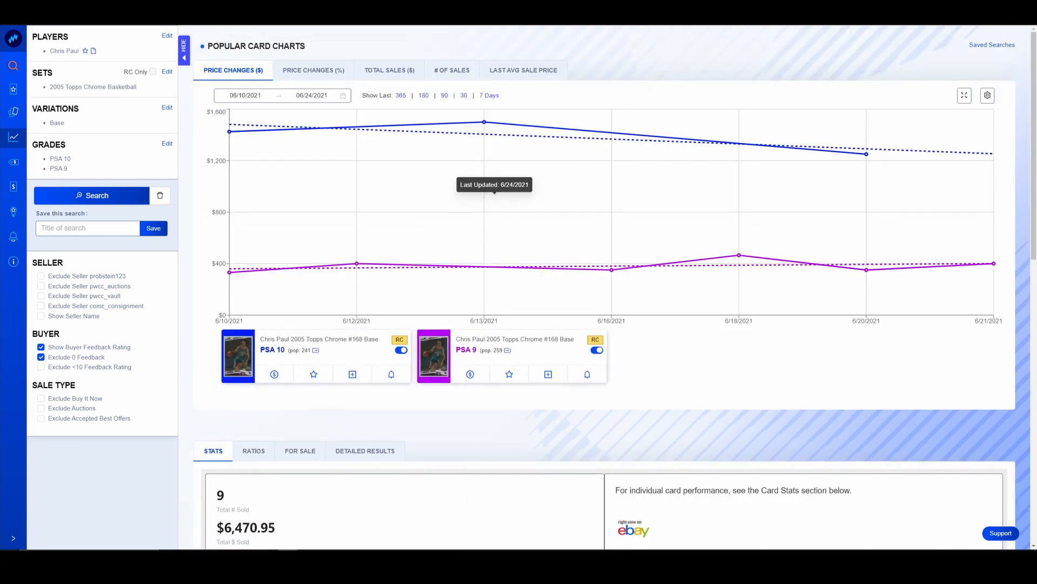
mouse_move(669, 386)
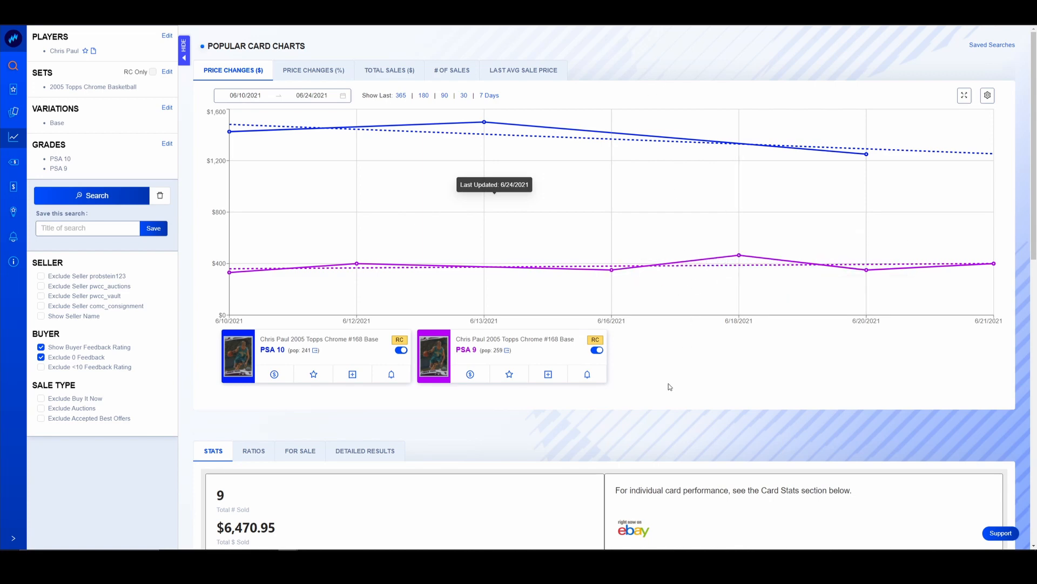
scroll(down, 3)
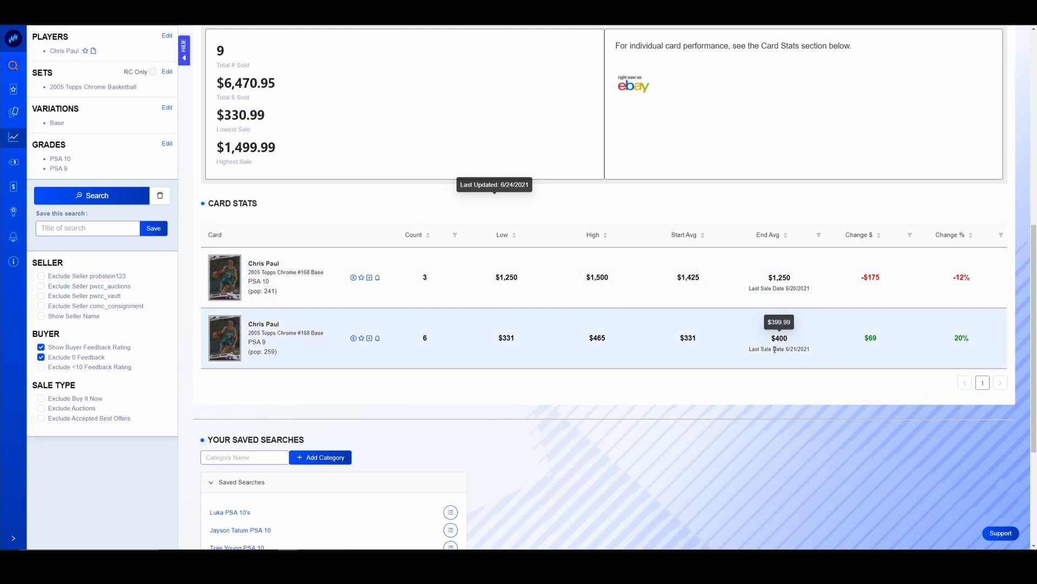
mouse_move(785, 304)
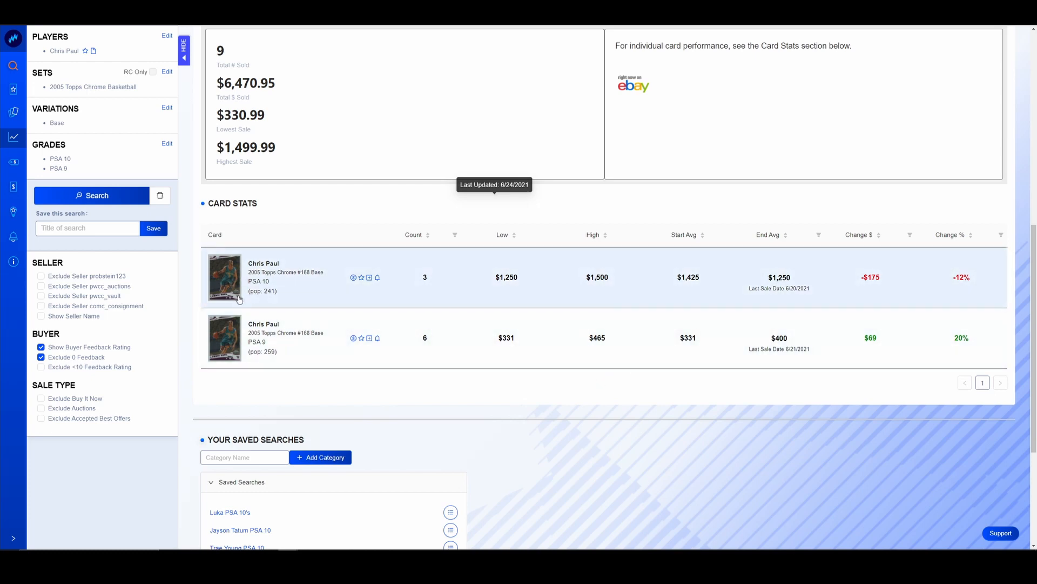
mouse_move(826, 274)
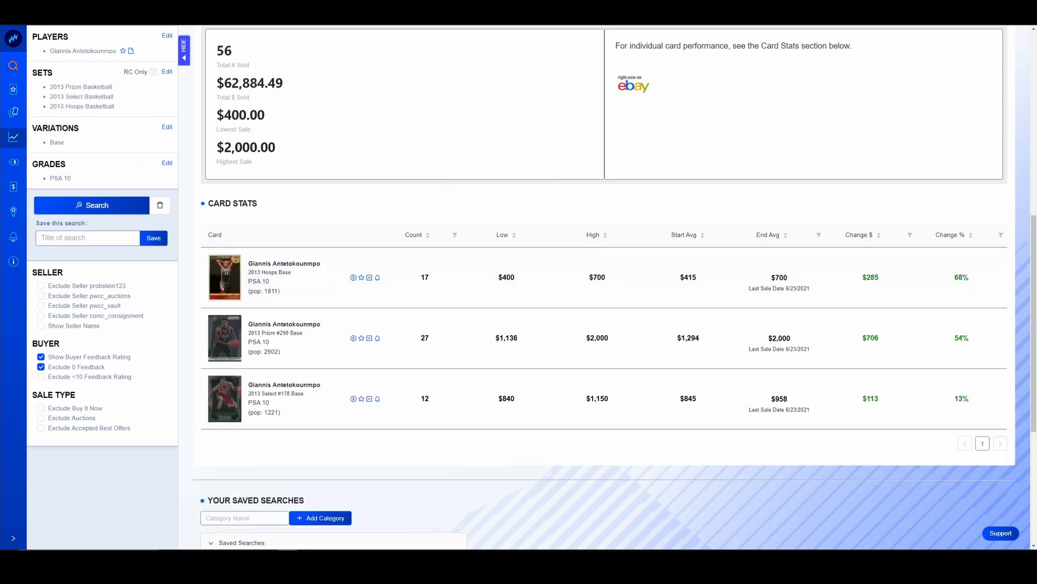
mouse_move(316, 191)
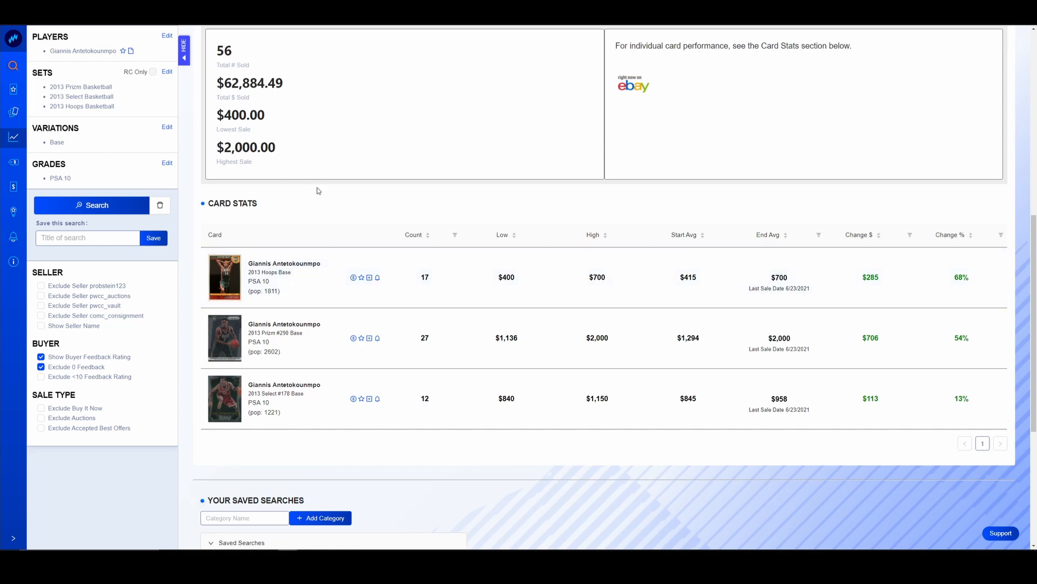
mouse_move(320, 191)
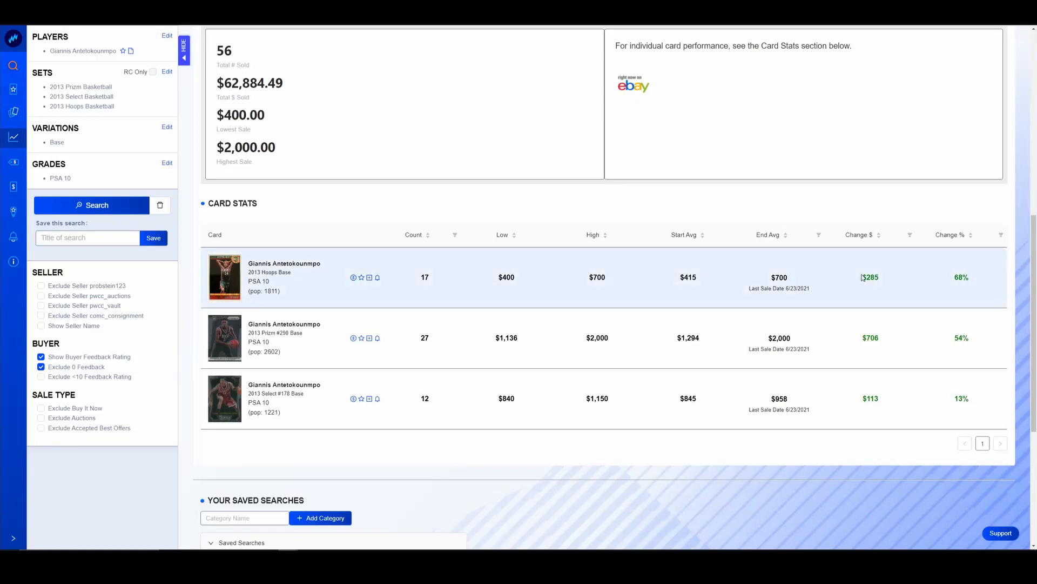
double_click(687, 277)
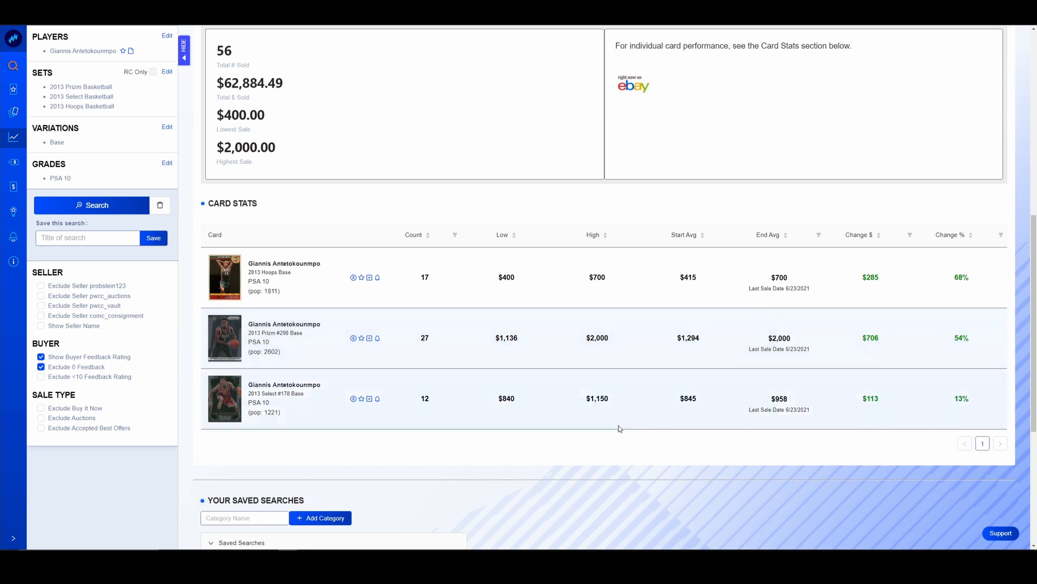
mouse_move(724, 404)
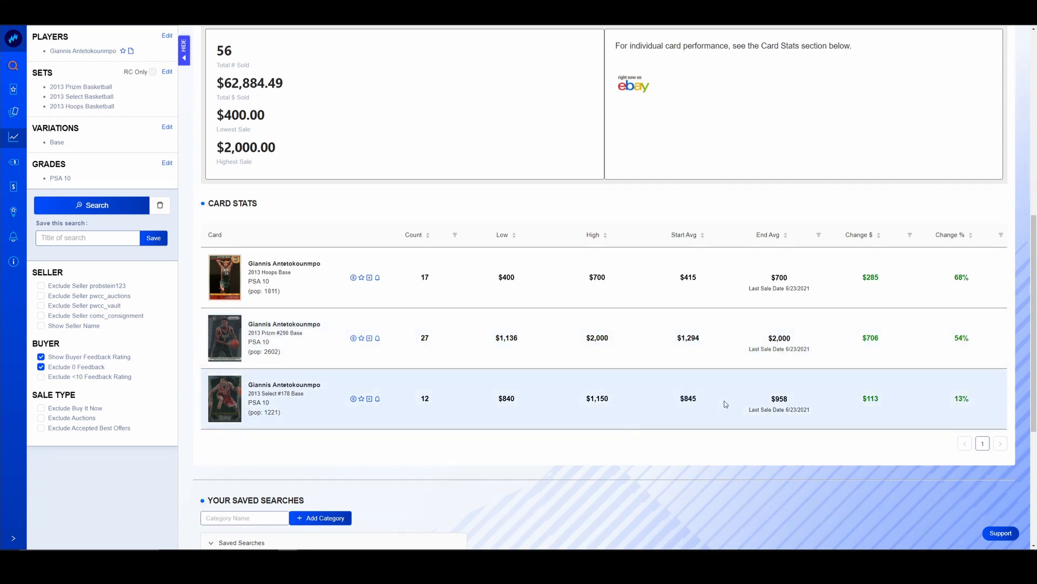
mouse_move(936, 395)
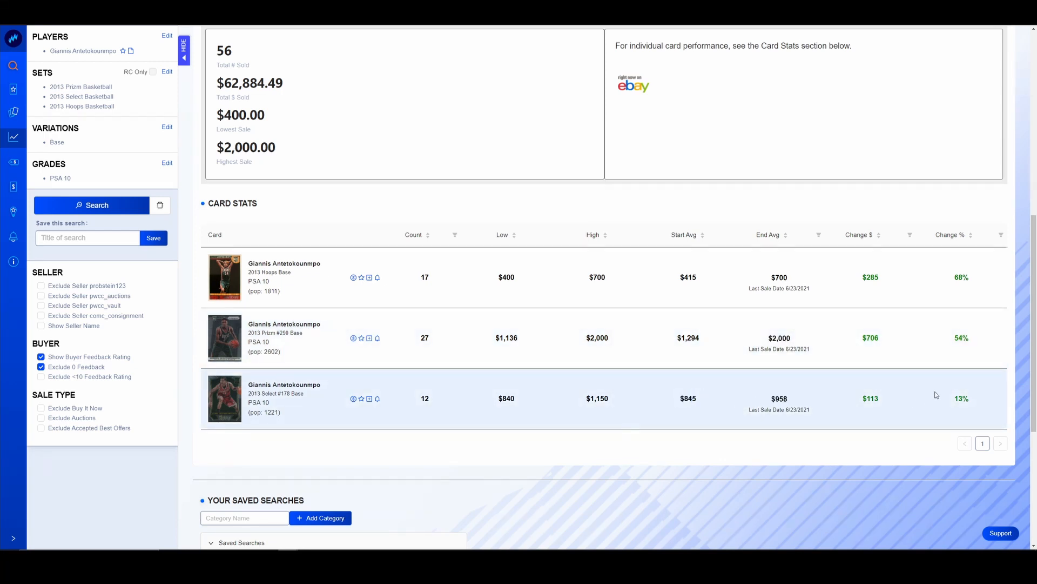